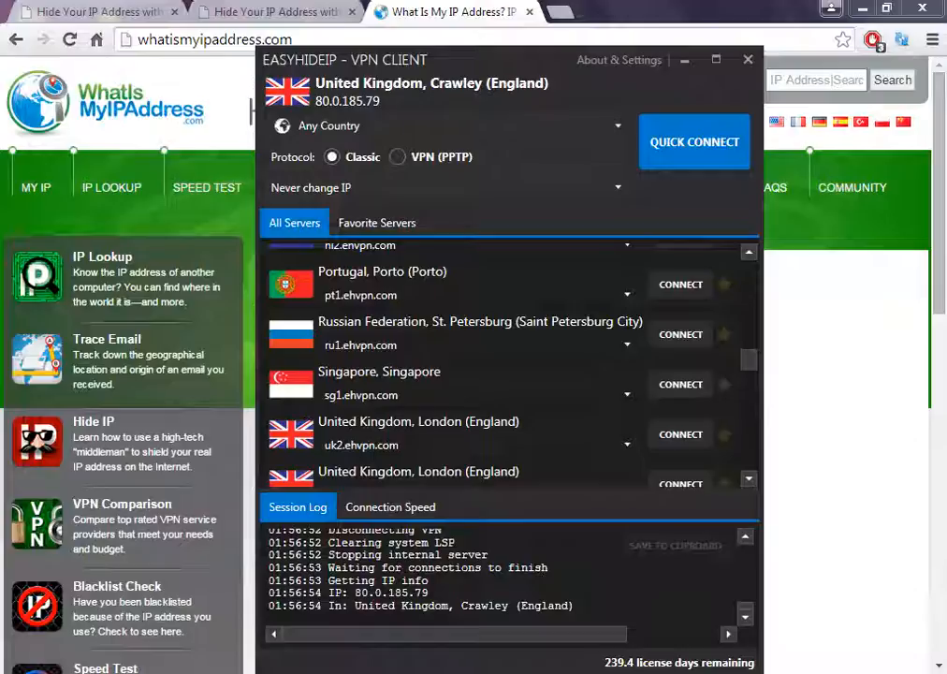
pyautogui.moveTo(568, 333)
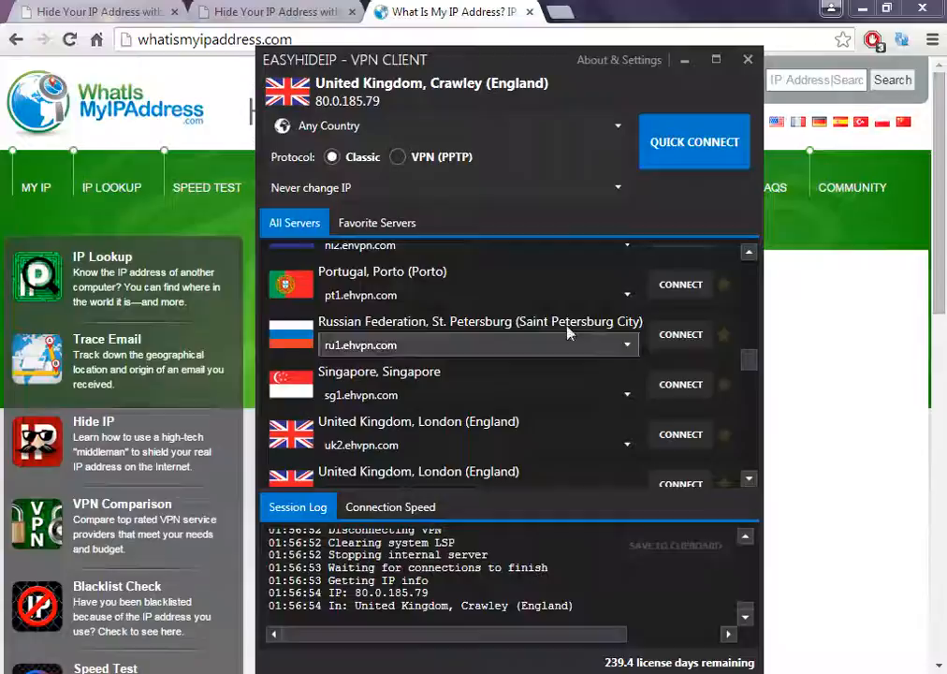
# Step: Set the IP-change interval to every 1 minute after briefly trying the 10 minute option
pyautogui.click(444, 187)
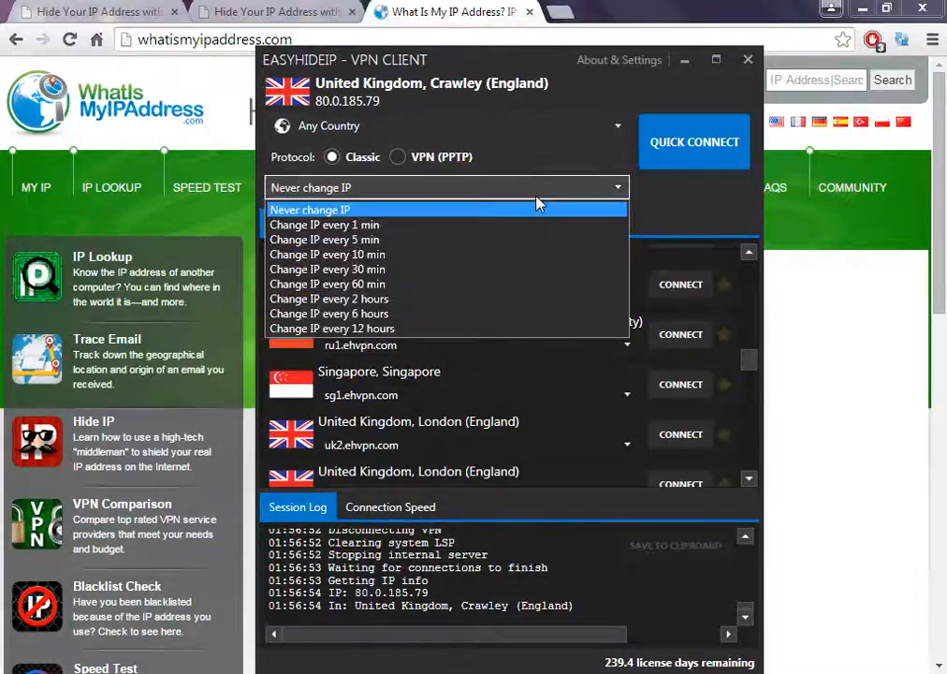
pyautogui.moveTo(494, 224)
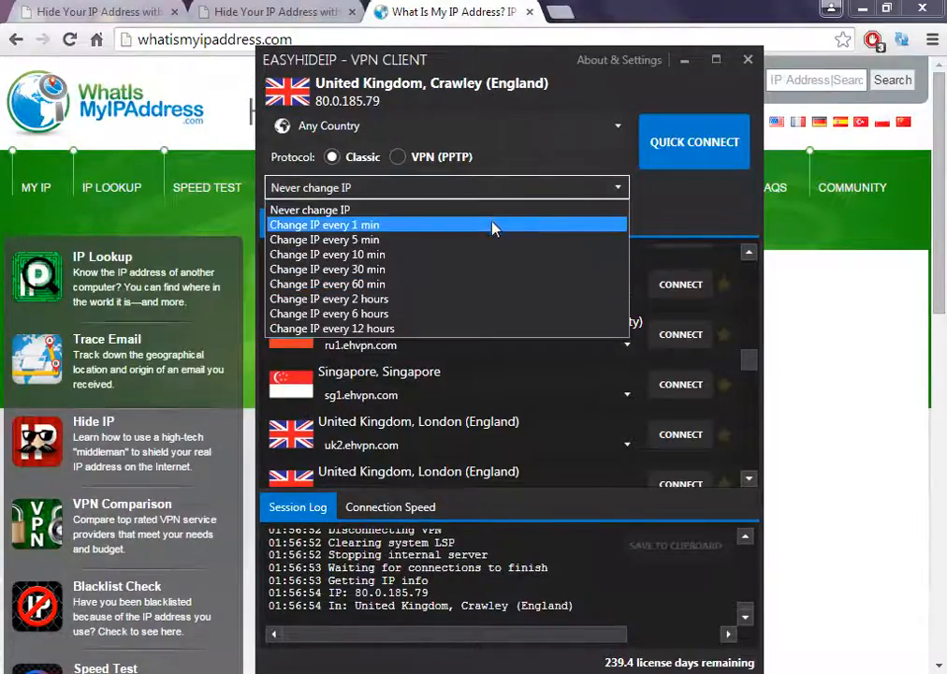
pyautogui.click(325, 224)
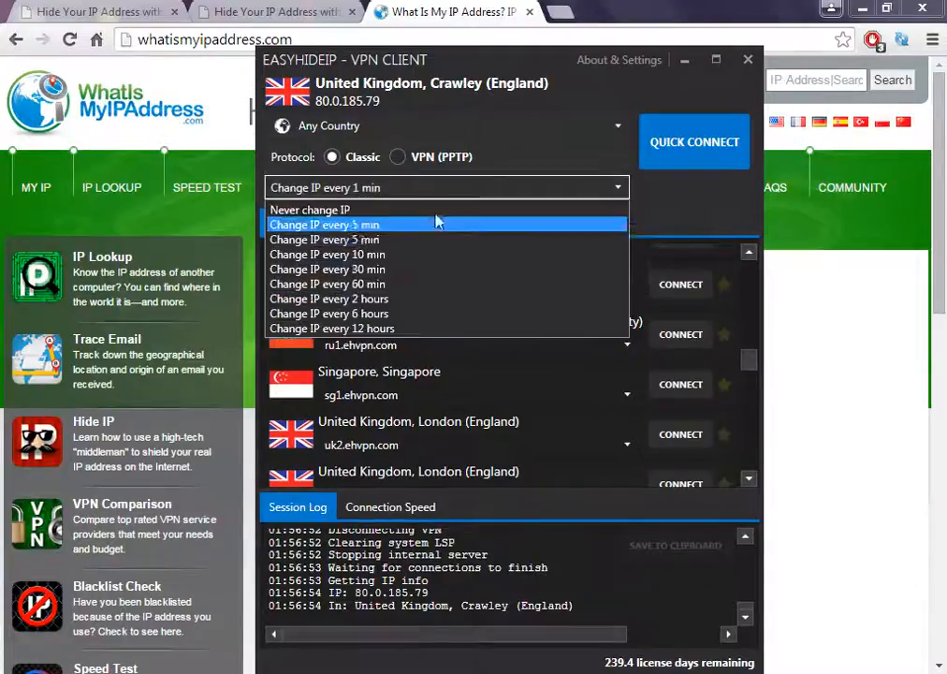
pyautogui.moveTo(468, 254)
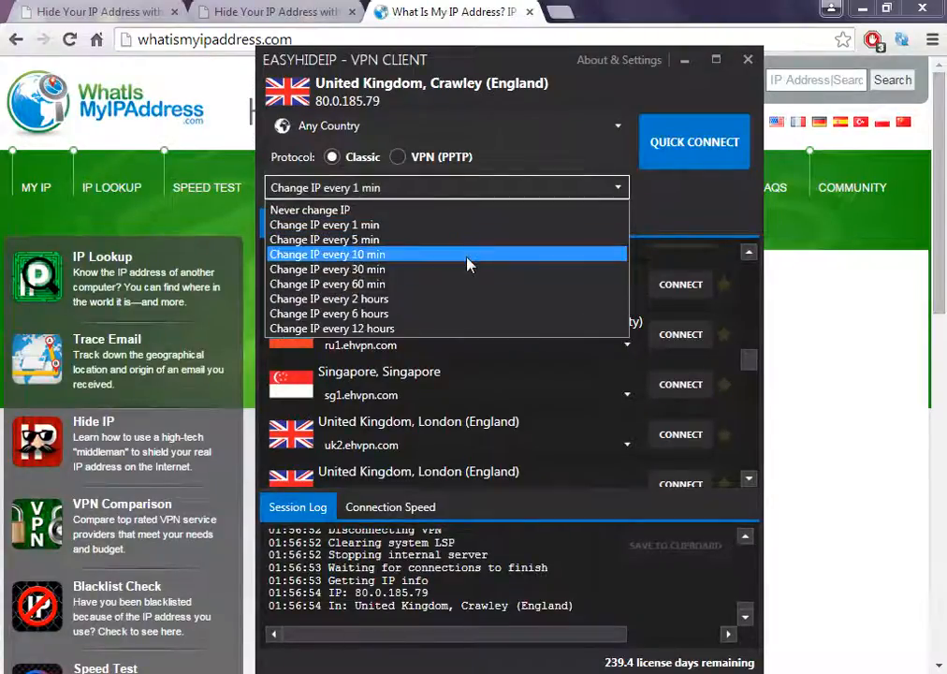
pyautogui.click(327, 253)
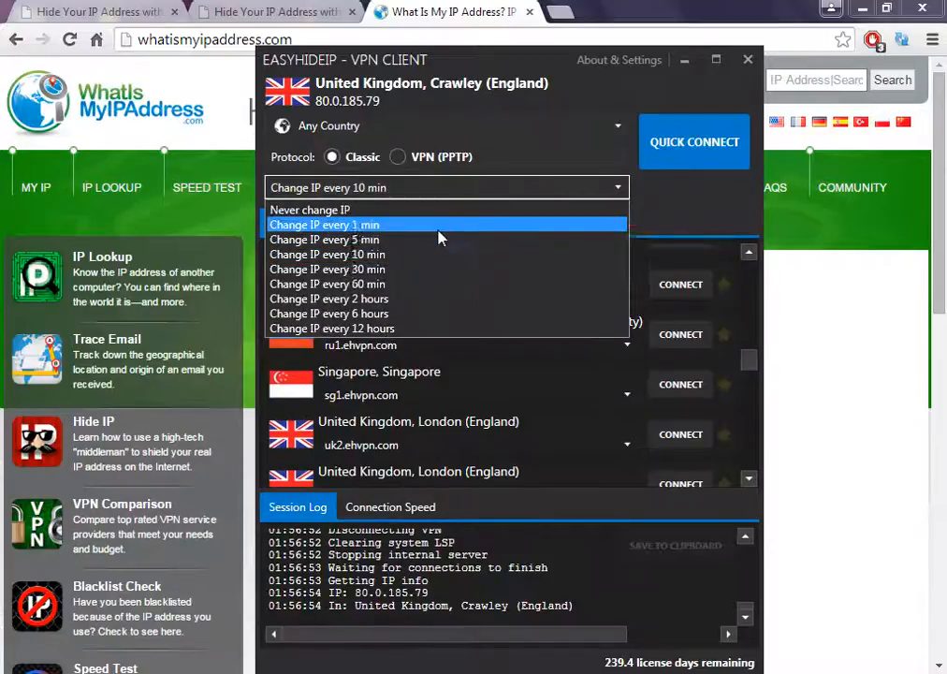
pyautogui.click(325, 225)
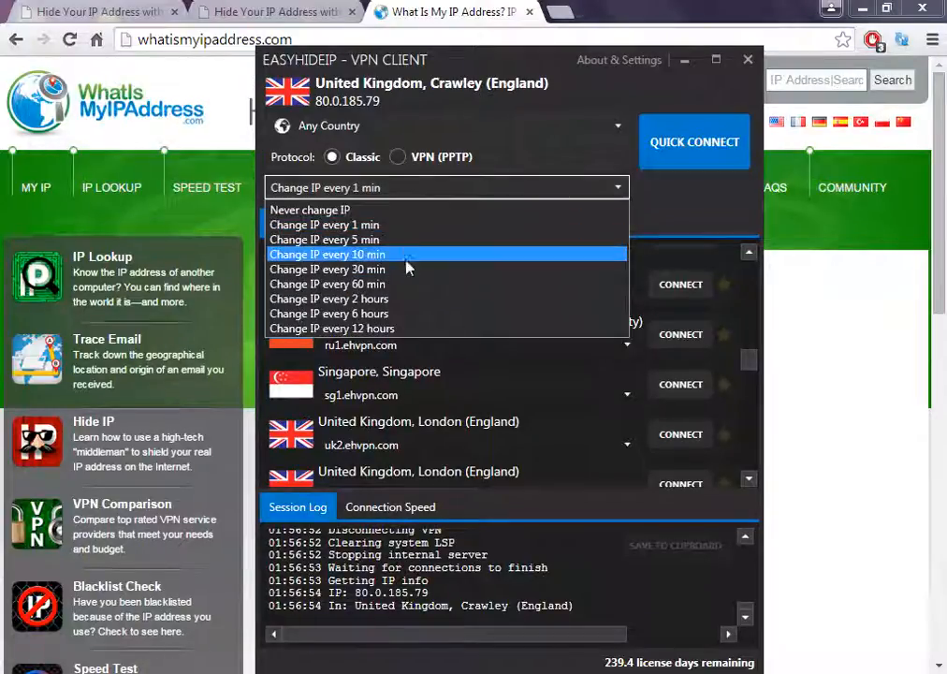
pyautogui.moveTo(409, 255)
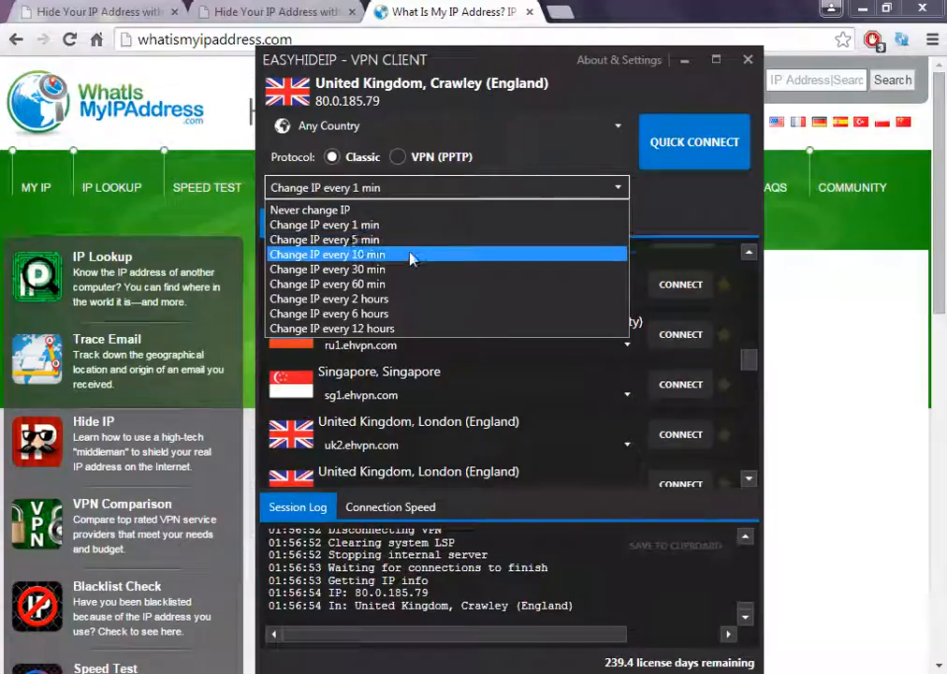
pyautogui.moveTo(423, 310)
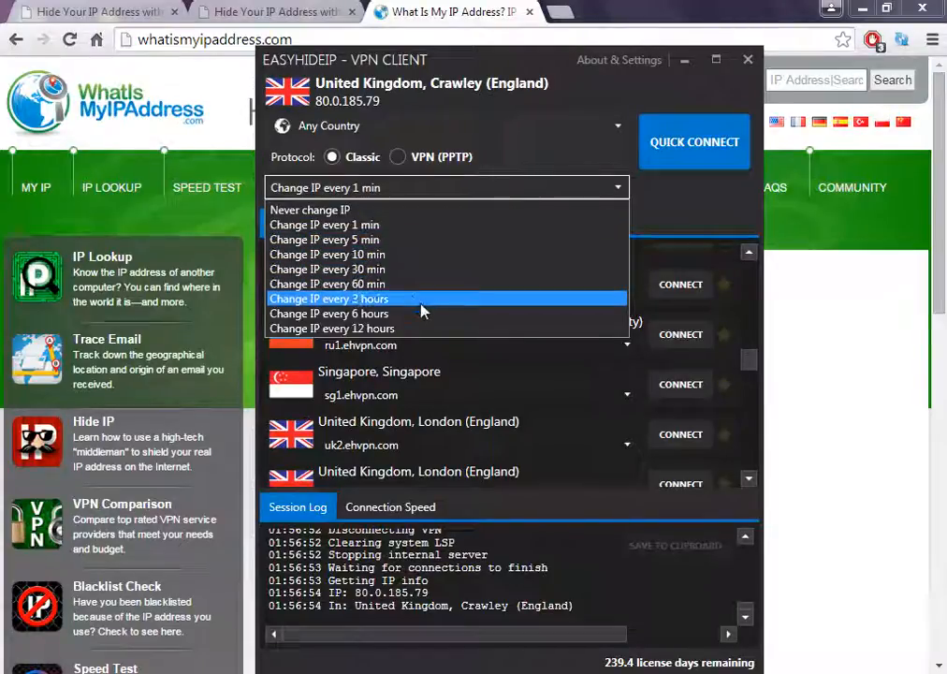
pyautogui.moveTo(473, 329)
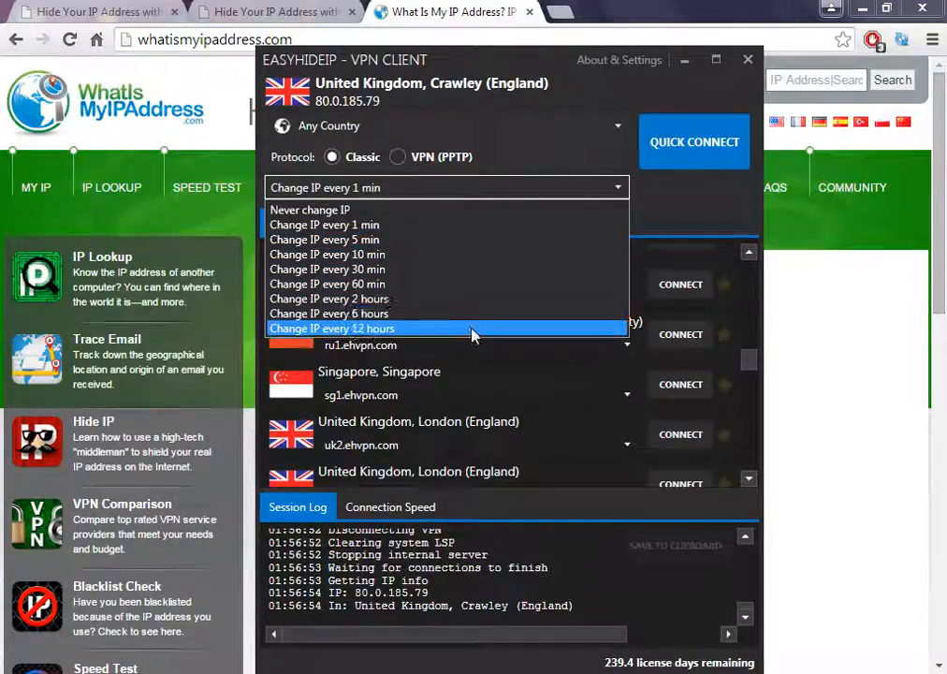
pyautogui.moveTo(409, 269)
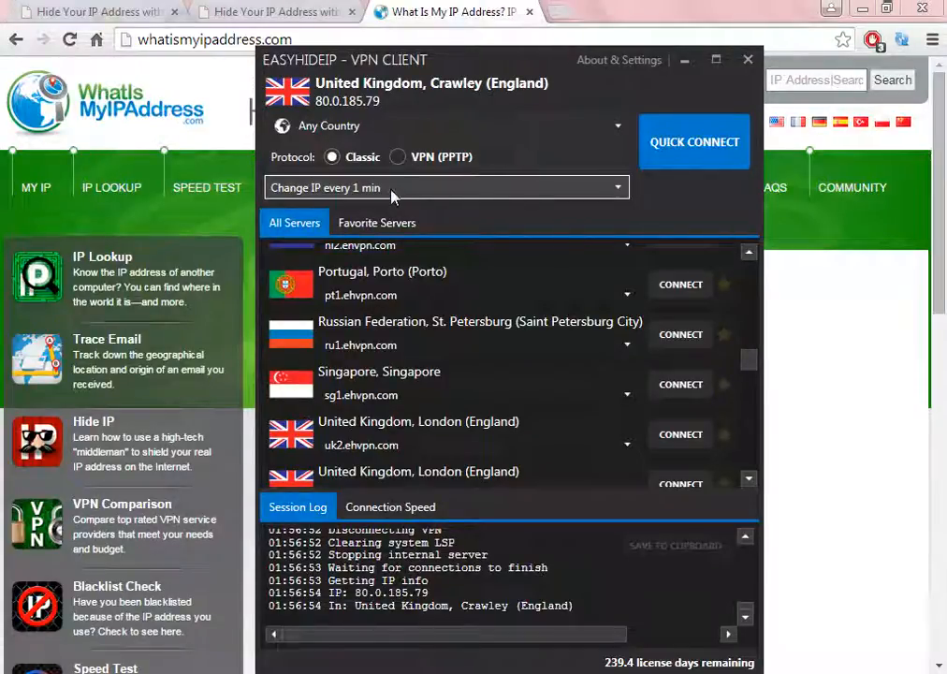
pyautogui.moveTo(693, 142)
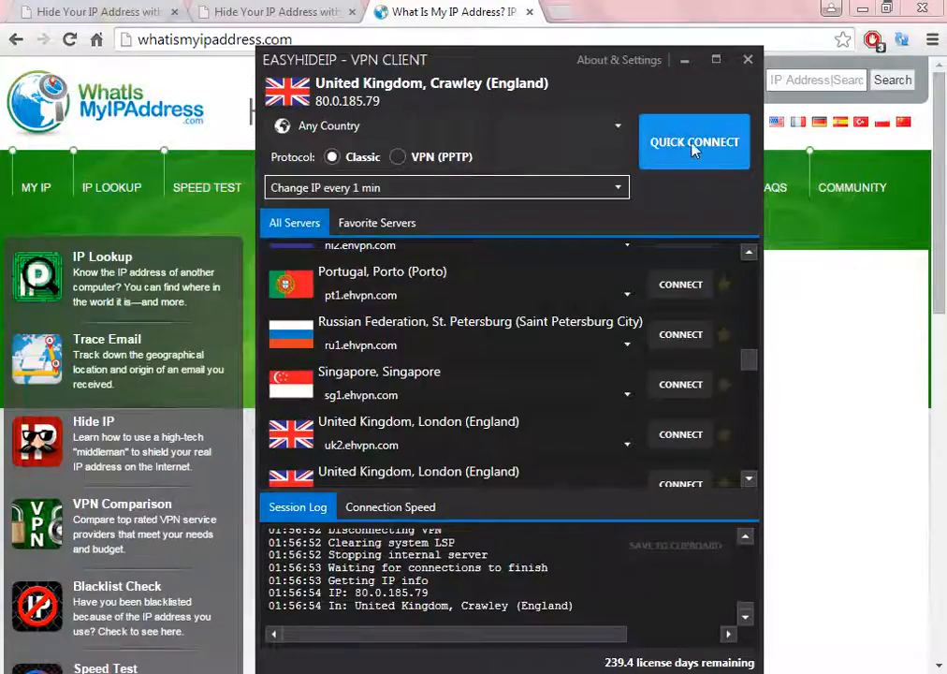
pyautogui.moveTo(702, 184)
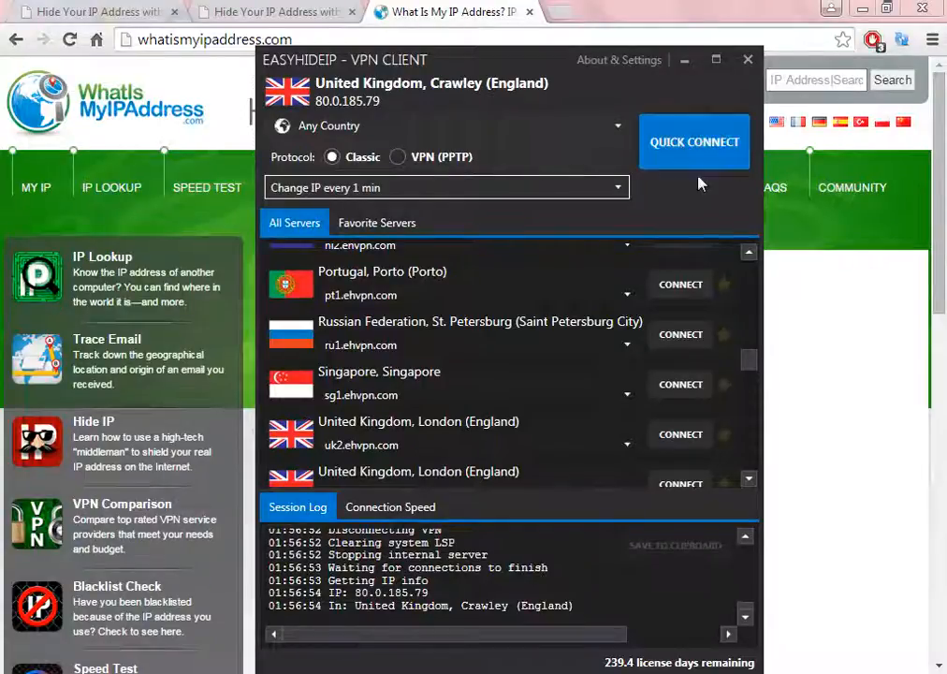
pyautogui.moveTo(594, 231)
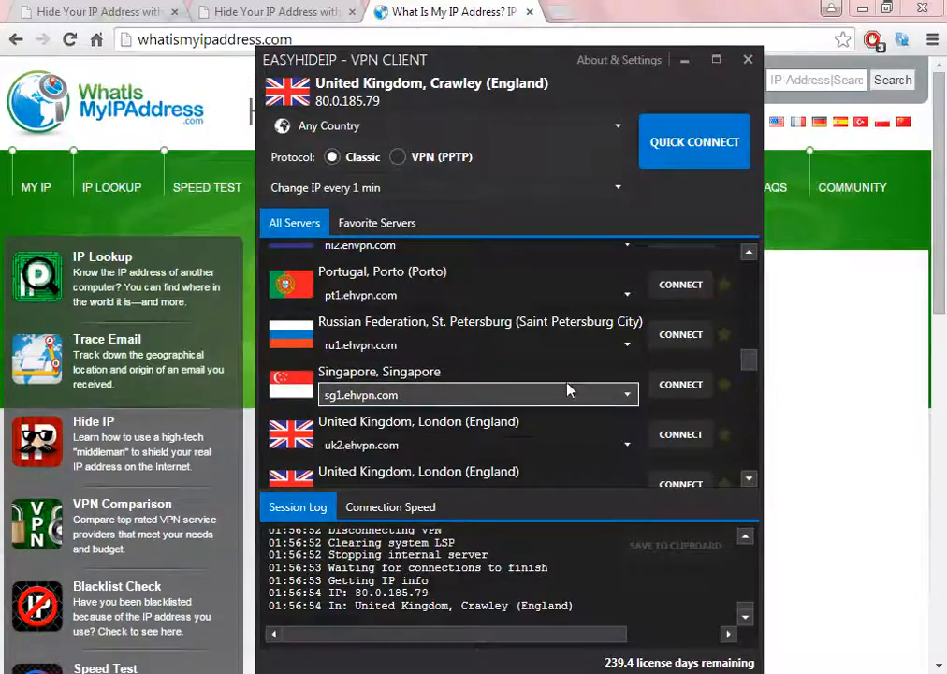
pyautogui.moveTo(680, 393)
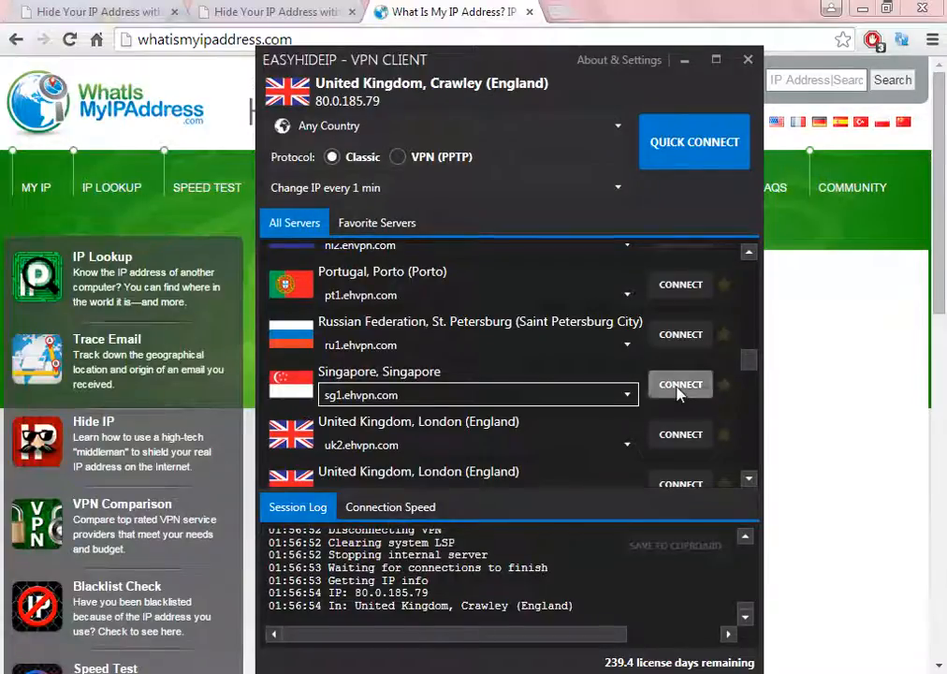
# Step: Connect through the Singapore, Singapore server (sg1.ehvpn.com)
pyautogui.click(679, 383)
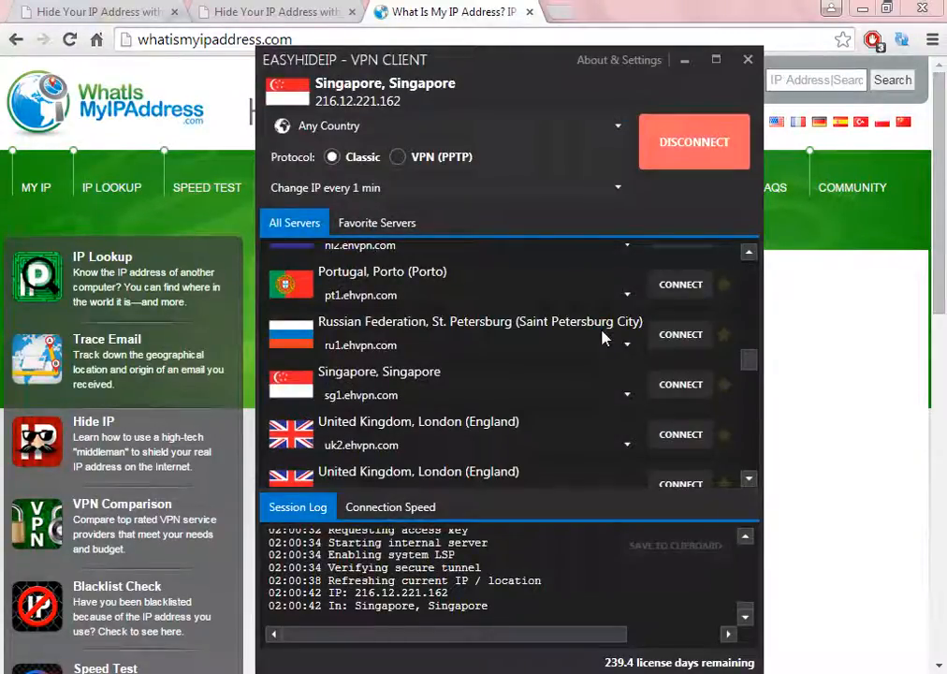
pyautogui.moveTo(627, 264)
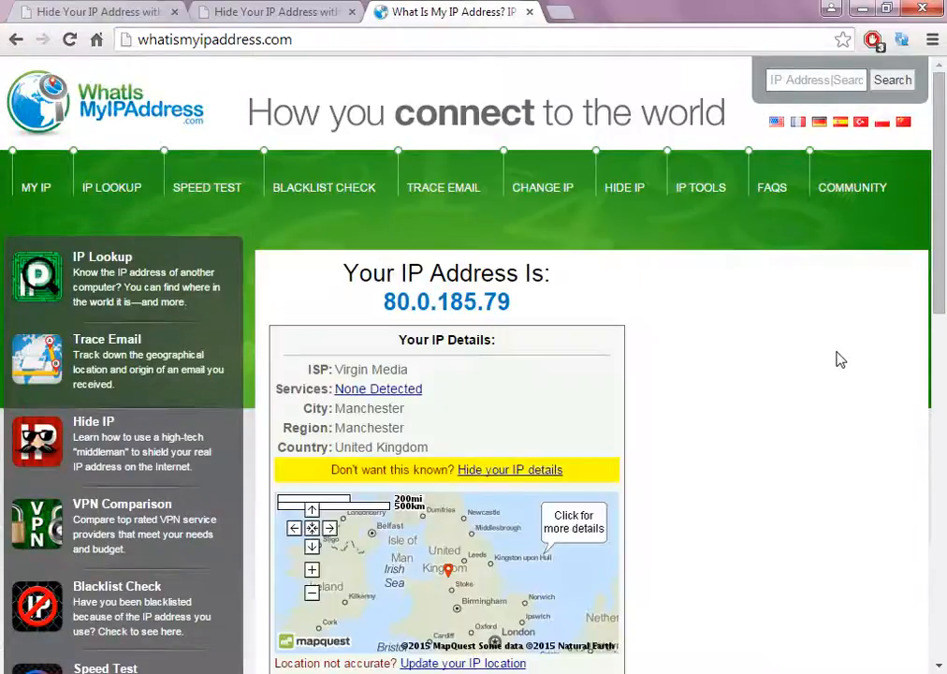
pyautogui.moveTo(385, 279)
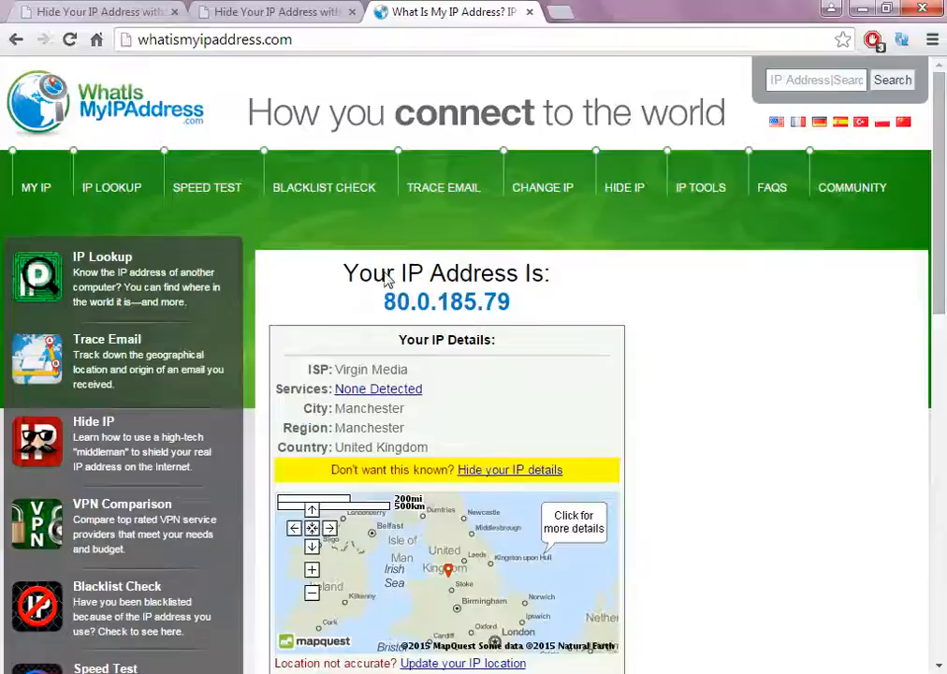
pyautogui.moveTo(292, 428)
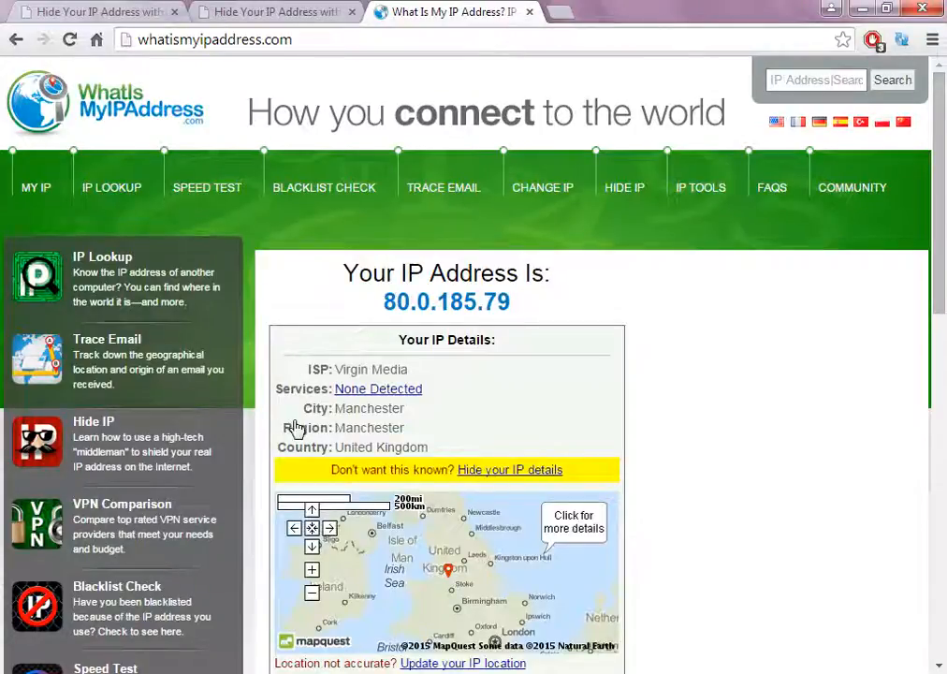
# Step: Reload whatismyipaddress.com to show the Singapore address, then switch to the easy-hide-ip.com site
pyautogui.scroll(-3)
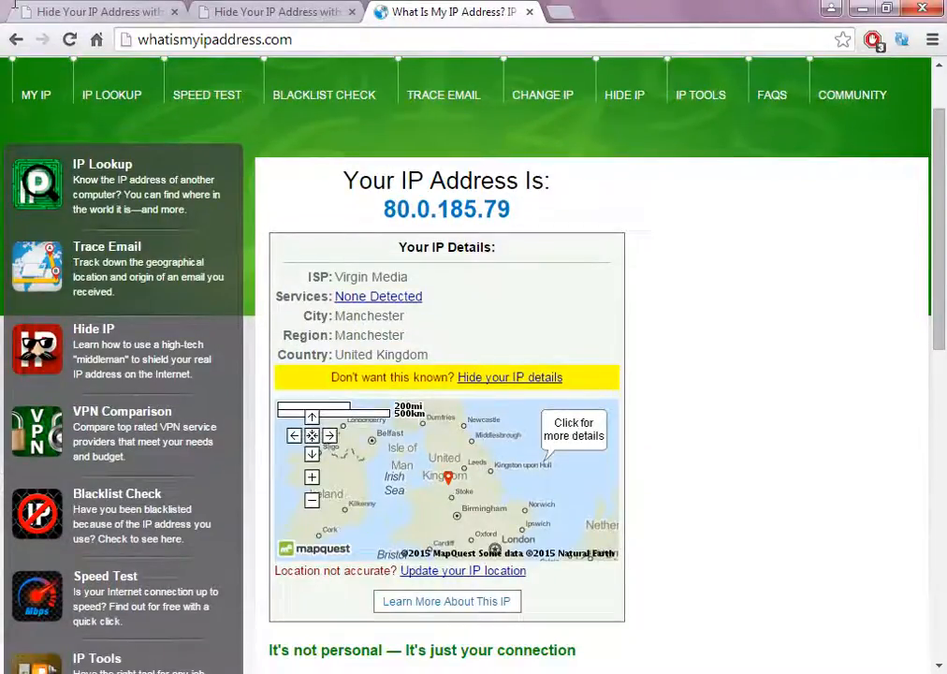
pyautogui.moveTo(70, 39)
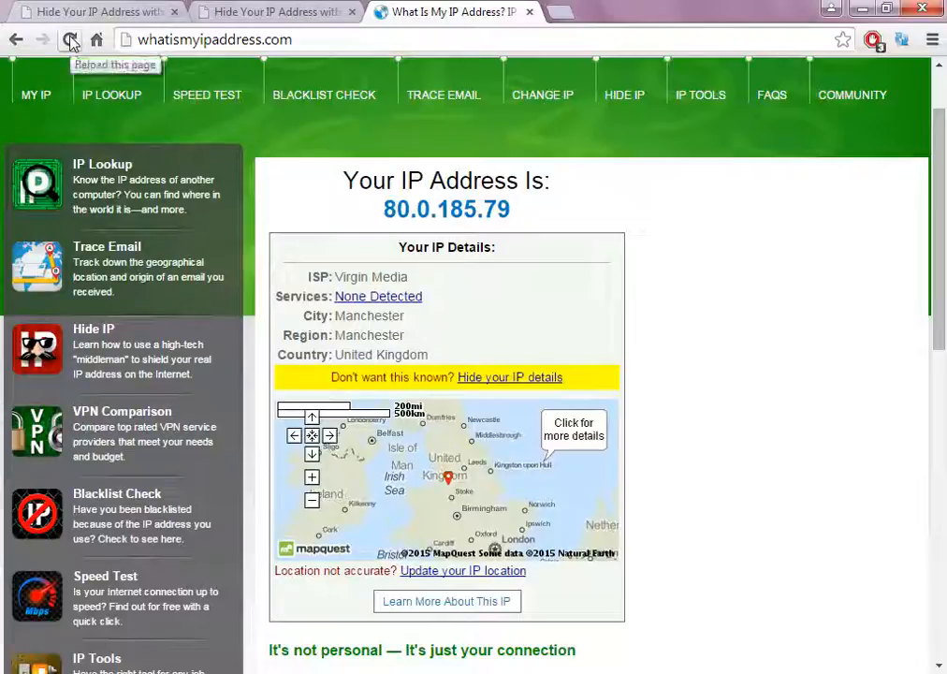
pyautogui.click(67, 39)
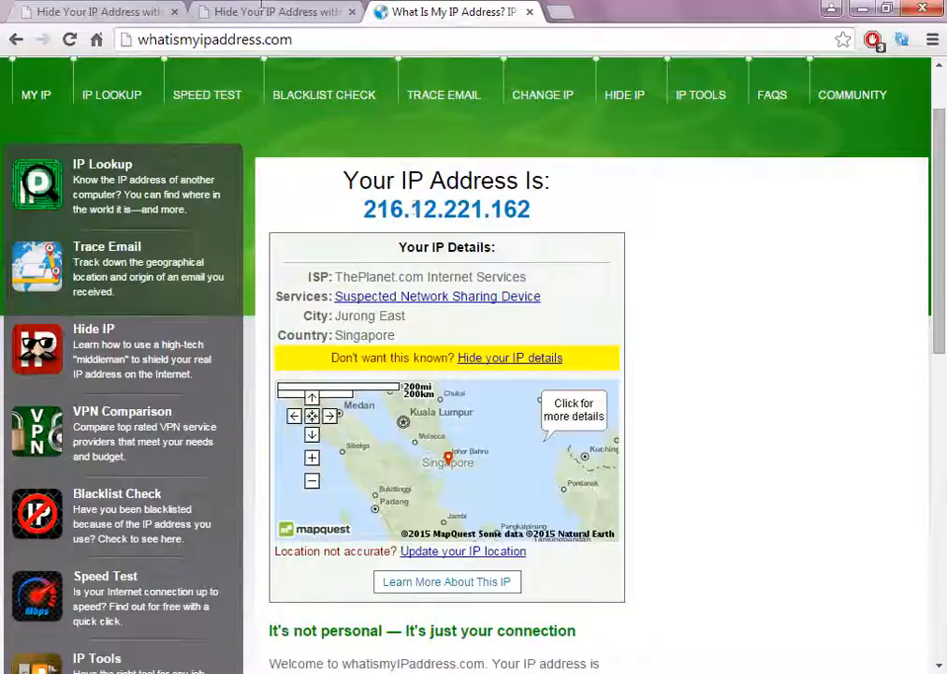
pyautogui.click(271, 14)
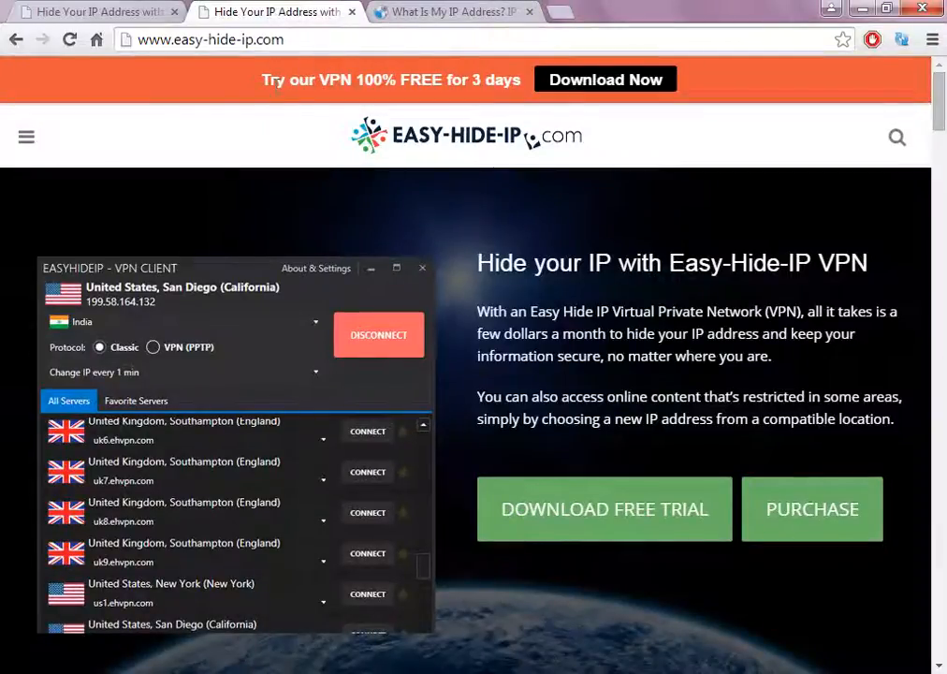
pyautogui.moveTo(736, 234)
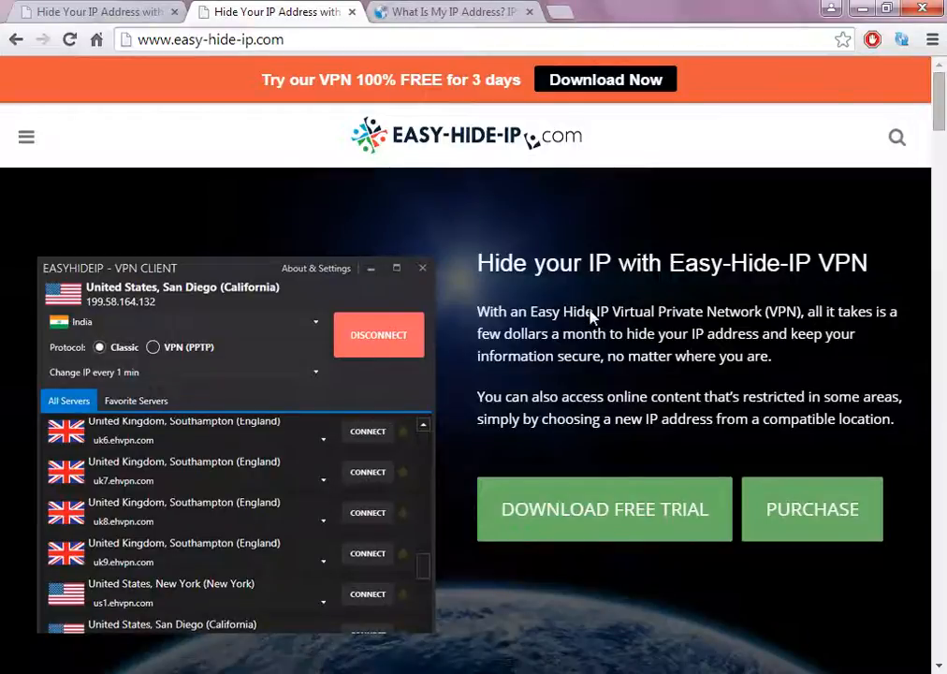
pyautogui.scroll(-3)
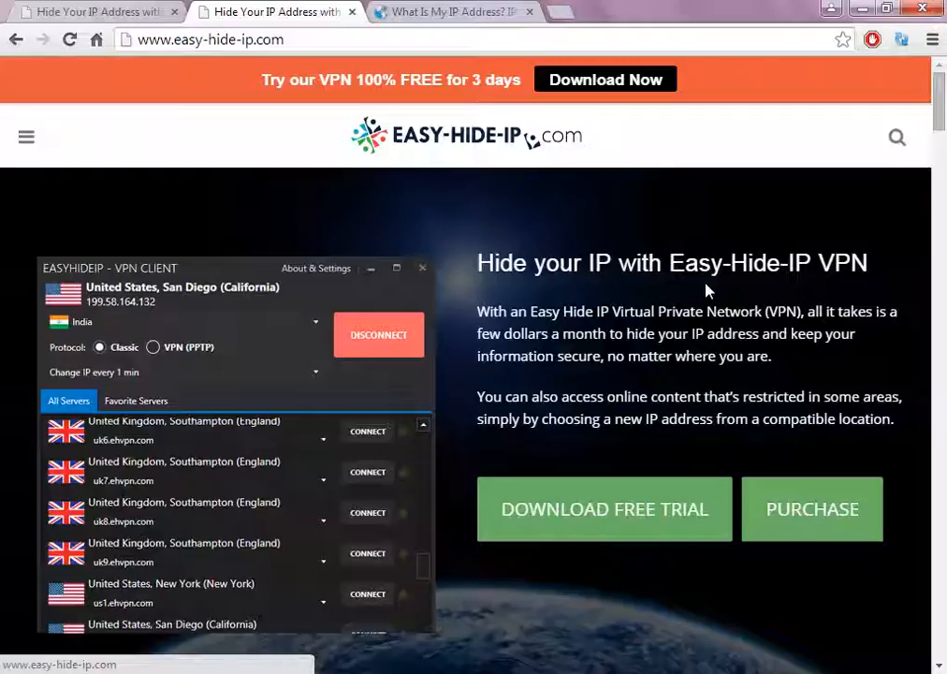
pyautogui.moveTo(369, 273)
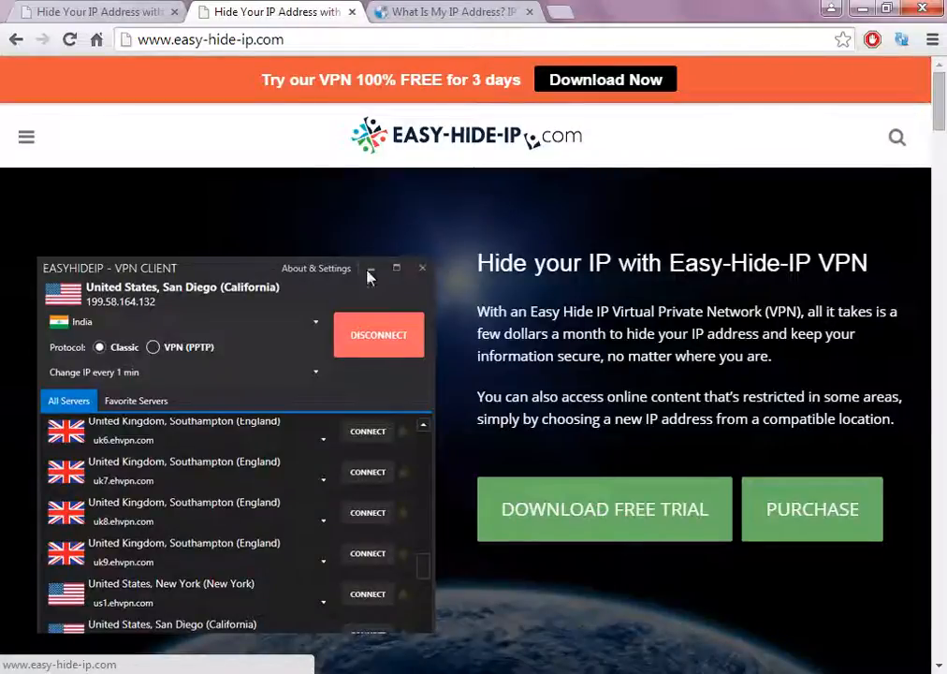
pyautogui.moveTo(410, 250)
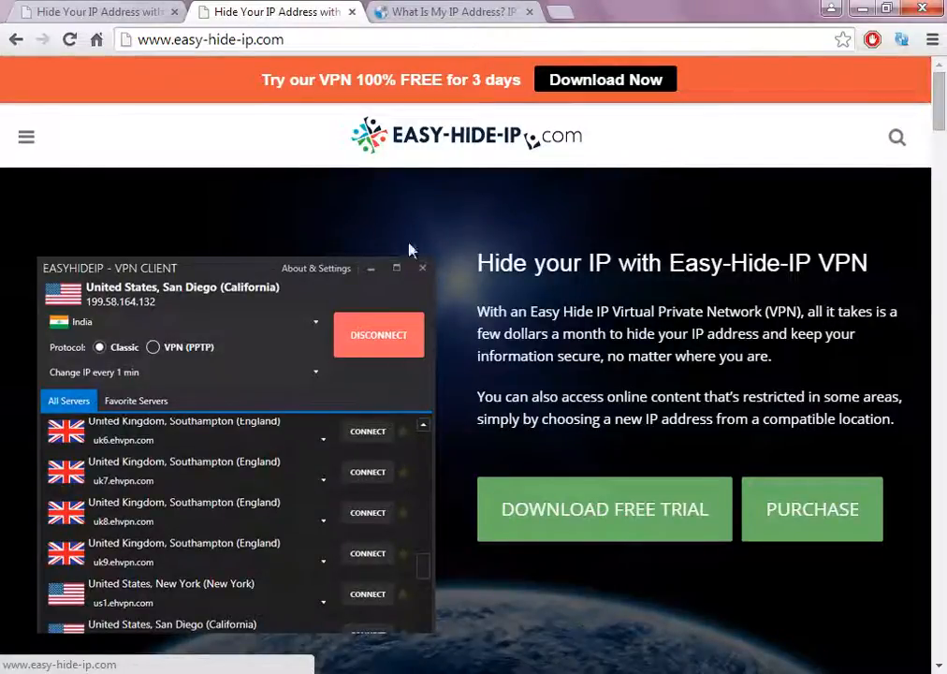
pyautogui.moveTo(524, 263)
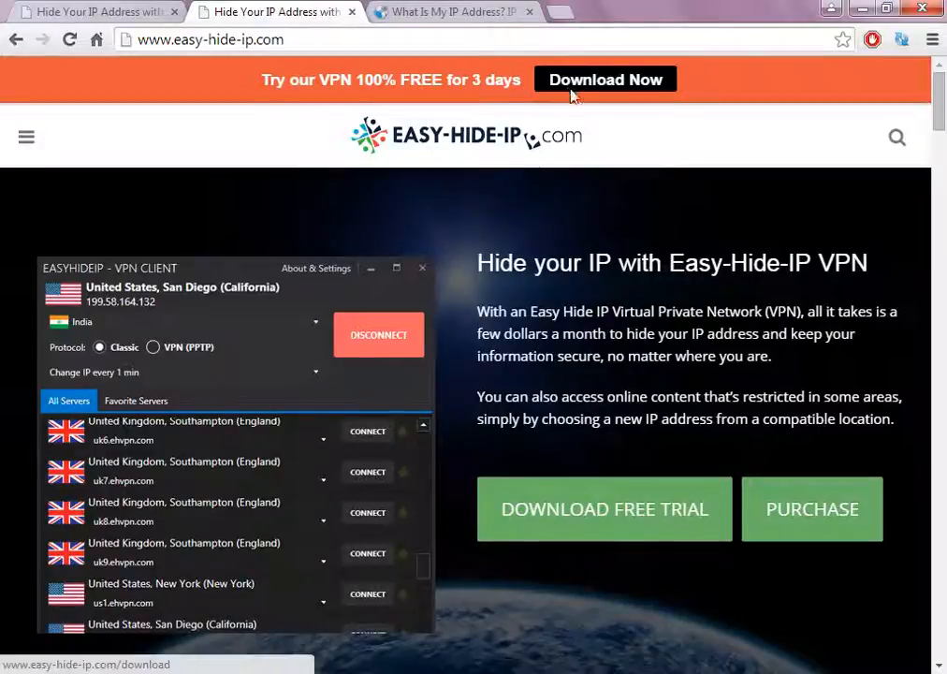
pyautogui.moveTo(709, 98)
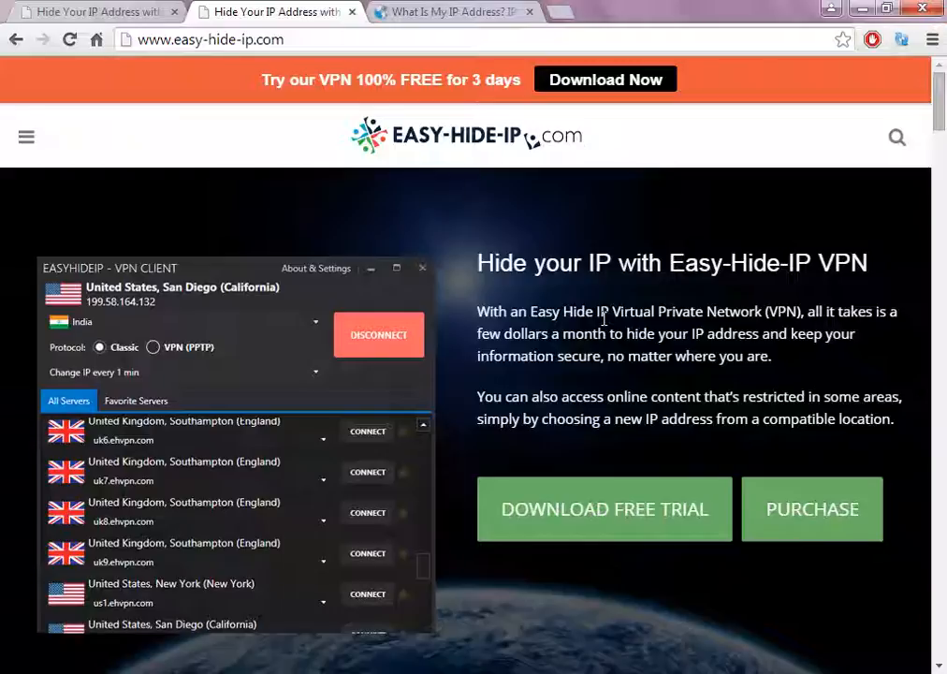
pyautogui.moveTo(464, 22)
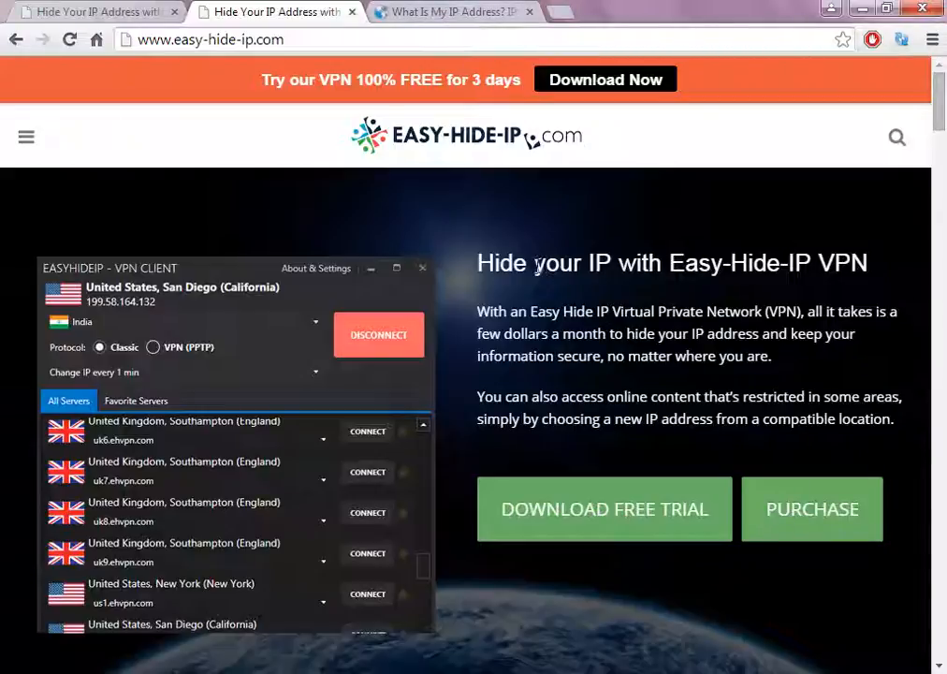
pyautogui.doubleClick(547, 263)
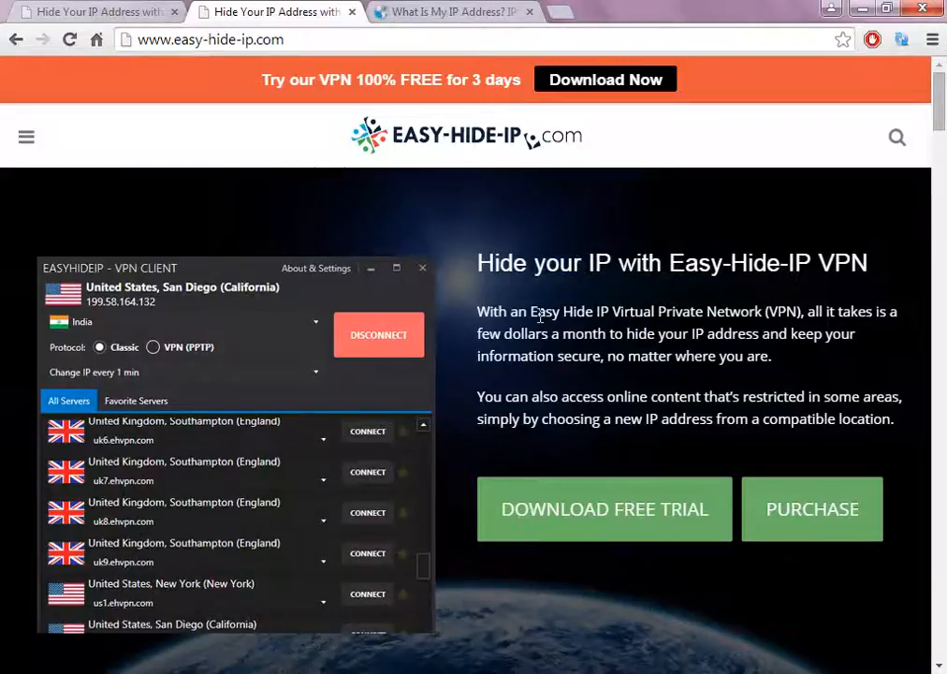
# Step: Scroll the homepage past the Our Locations flag grid down to the $4.95 and $29.95 pricing plans
pyautogui.scroll(-3)
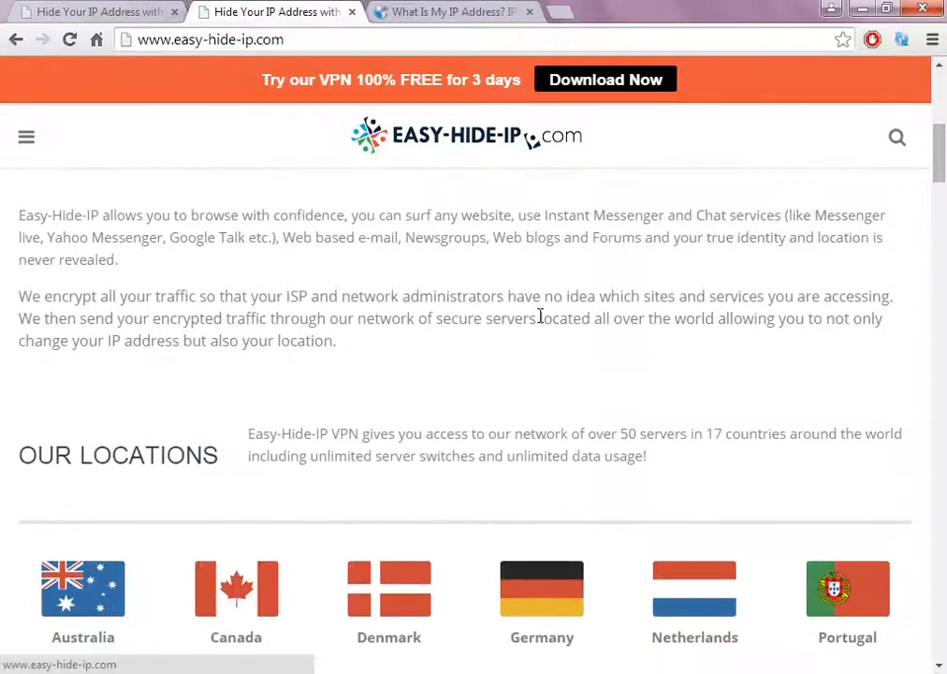
pyautogui.scroll(-3)
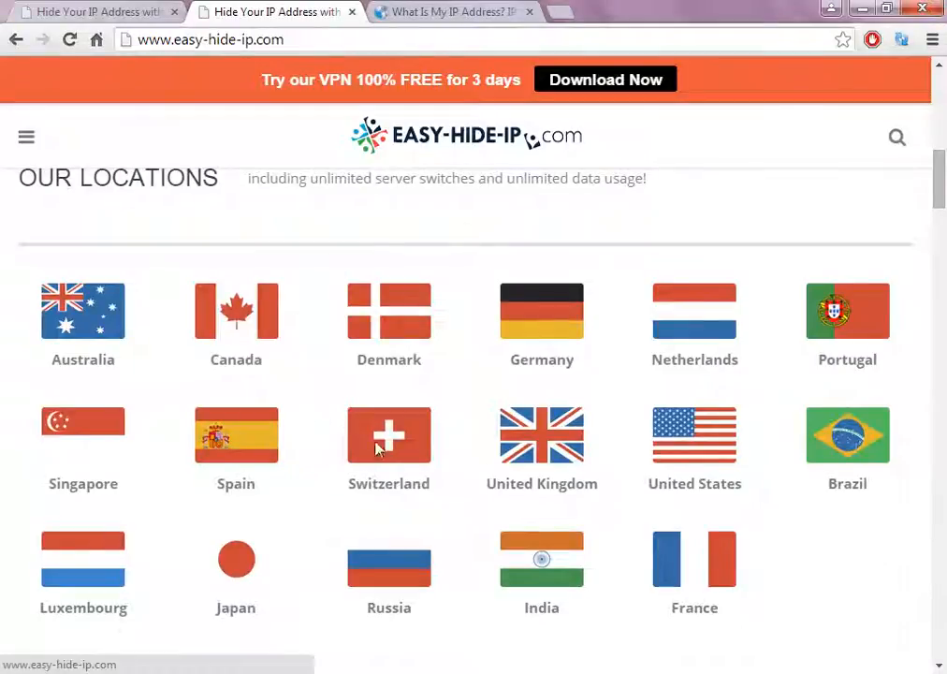
pyautogui.moveTo(326, 384)
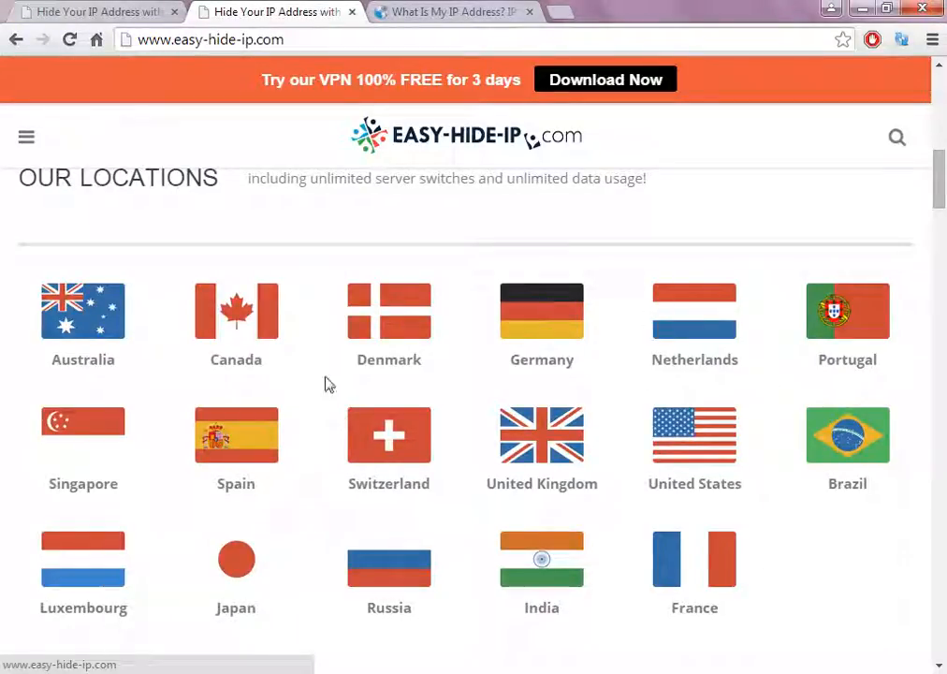
pyautogui.scroll(-3)
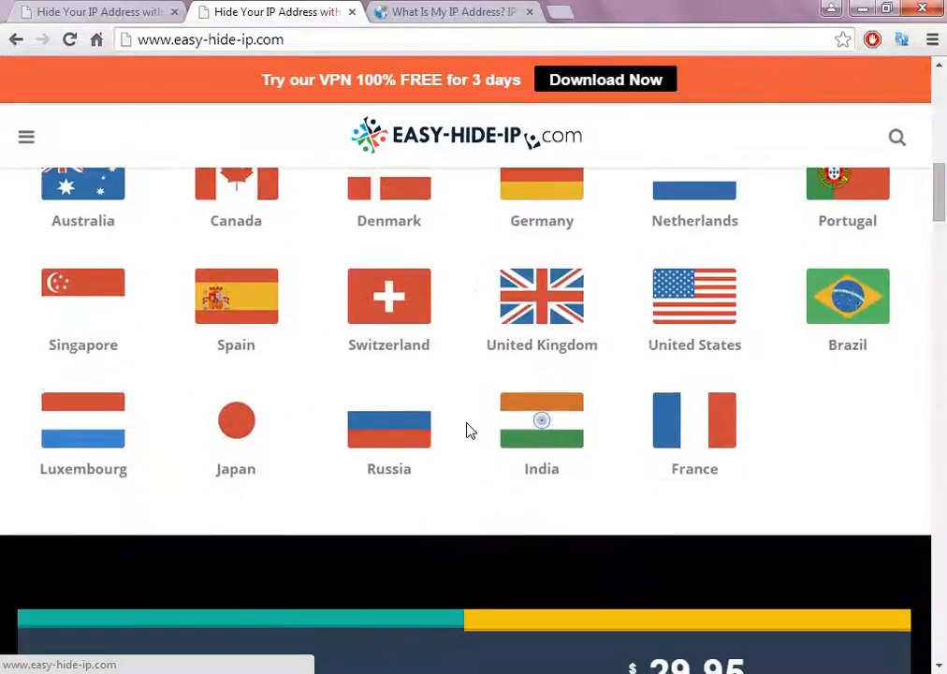
pyautogui.moveTo(452, 255)
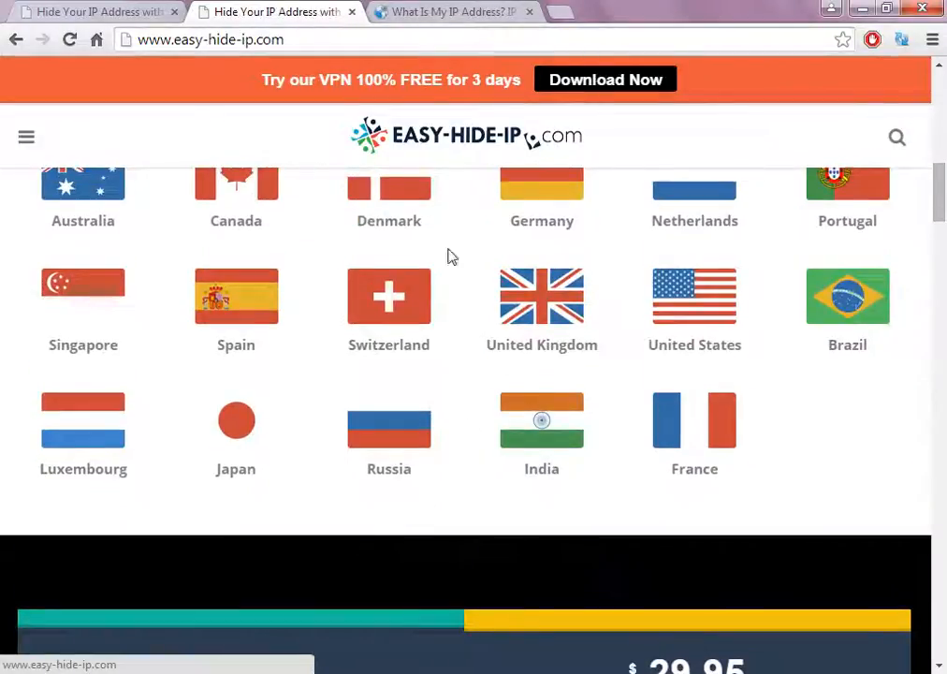
pyautogui.moveTo(460, 405)
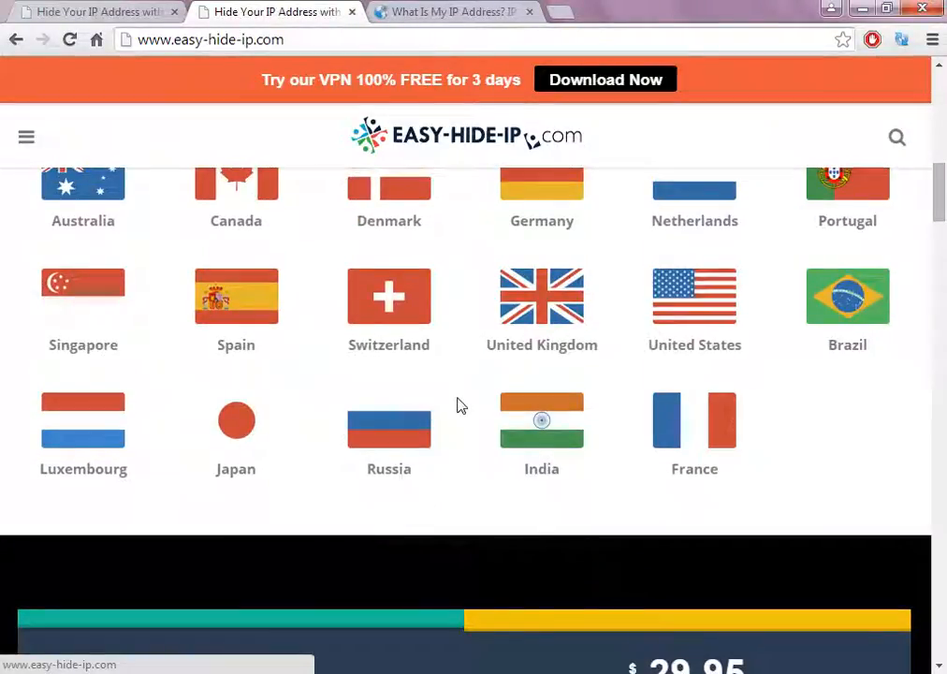
pyautogui.scroll(-3)
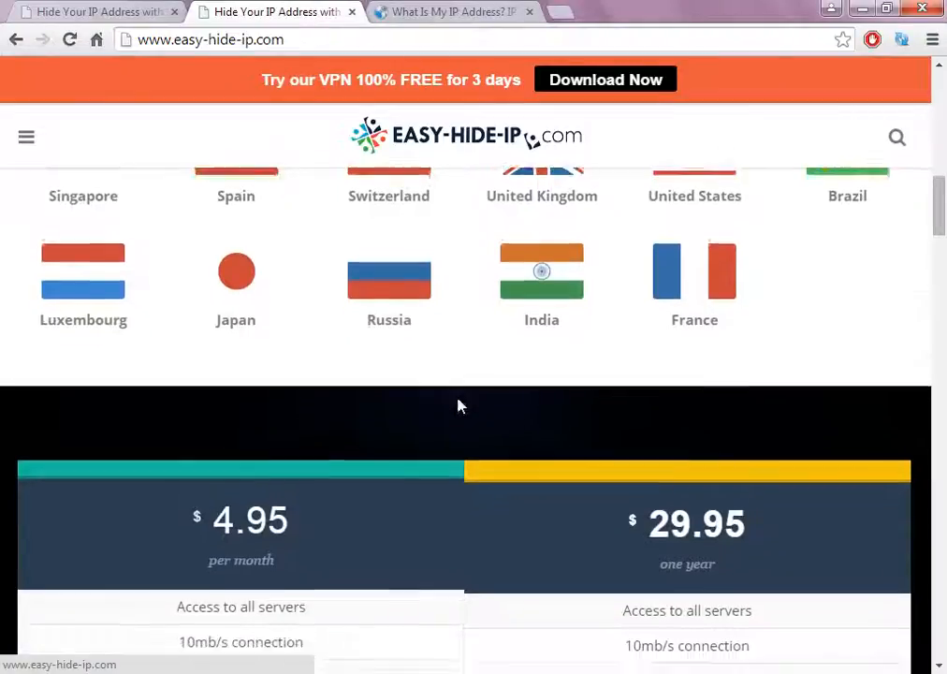
# Step: Scroll to show the monthly and one-year plan tables with their feature lists in full
pyautogui.scroll(-3)
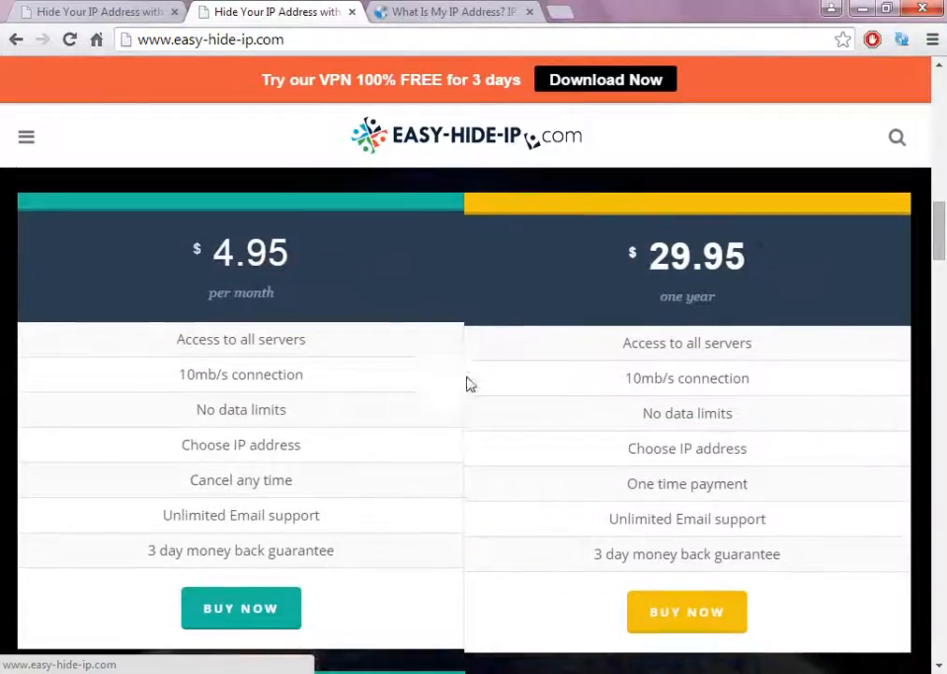
pyautogui.moveTo(468, 462)
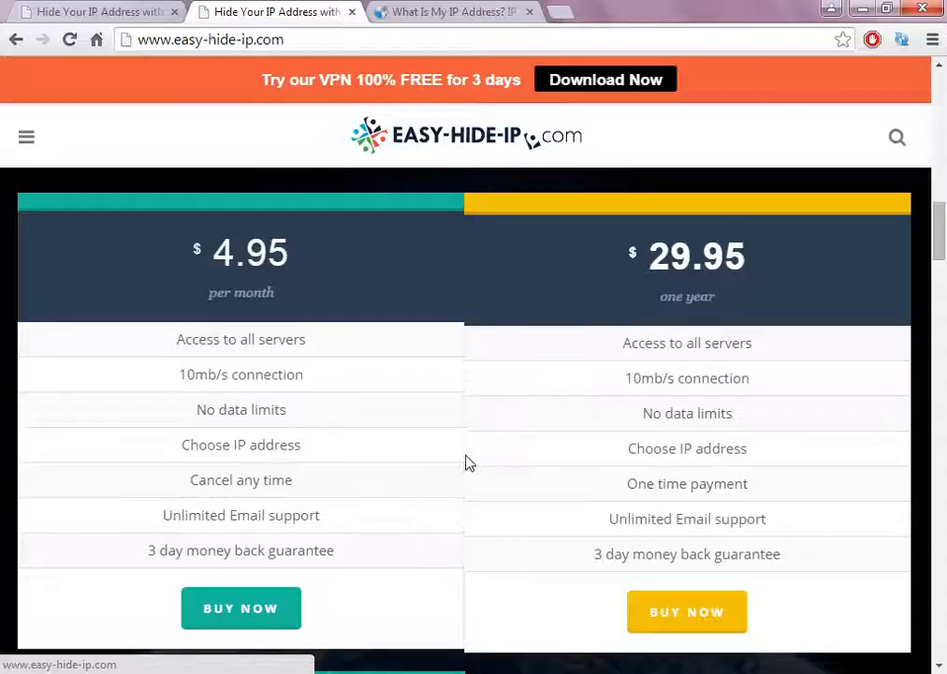
pyautogui.moveTo(346, 359)
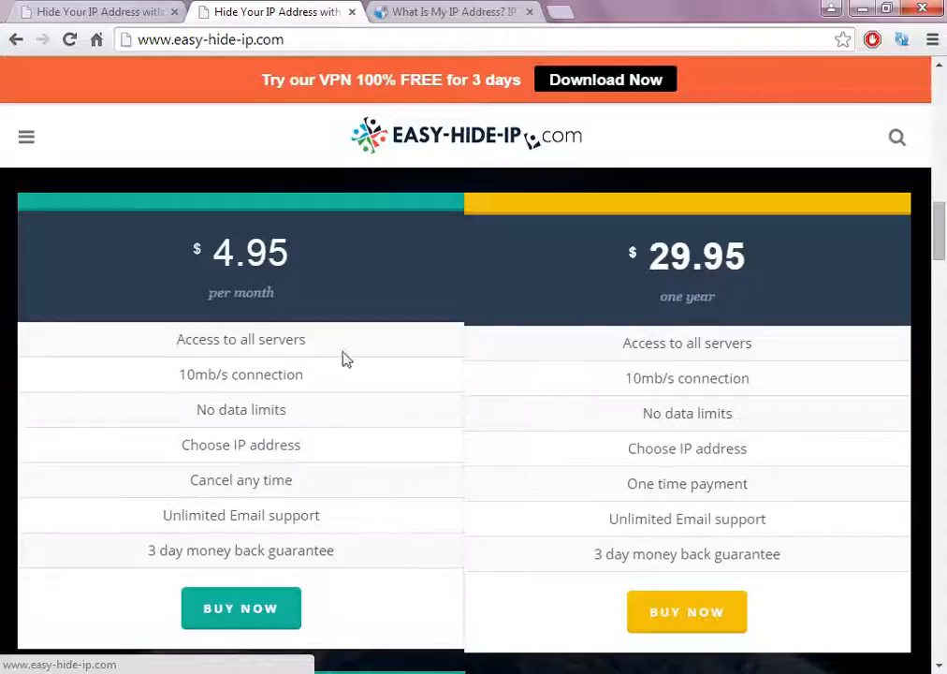
pyautogui.moveTo(275, 242)
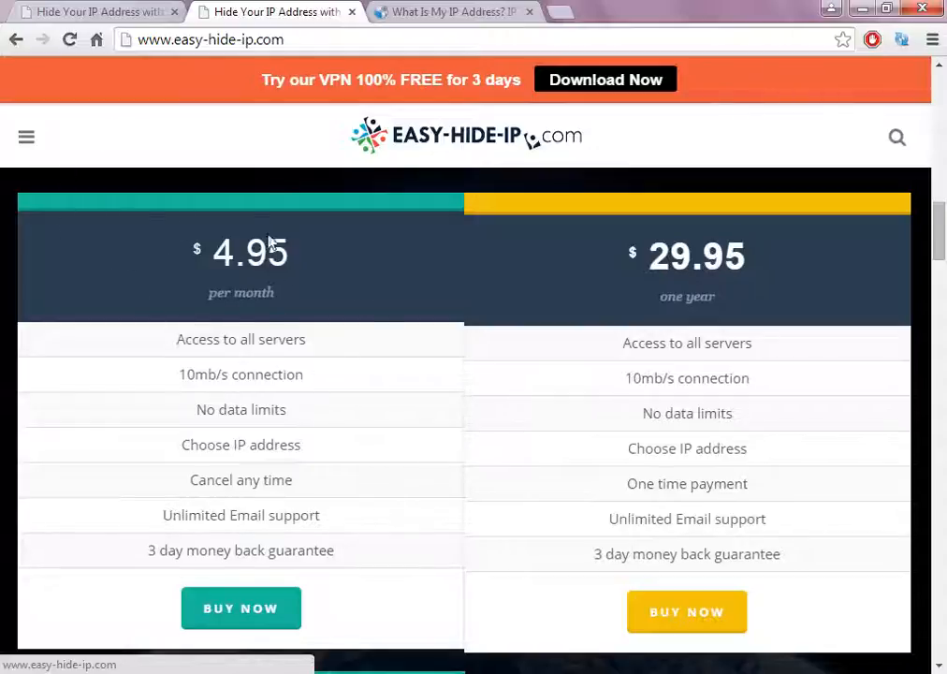
pyautogui.moveTo(302, 282)
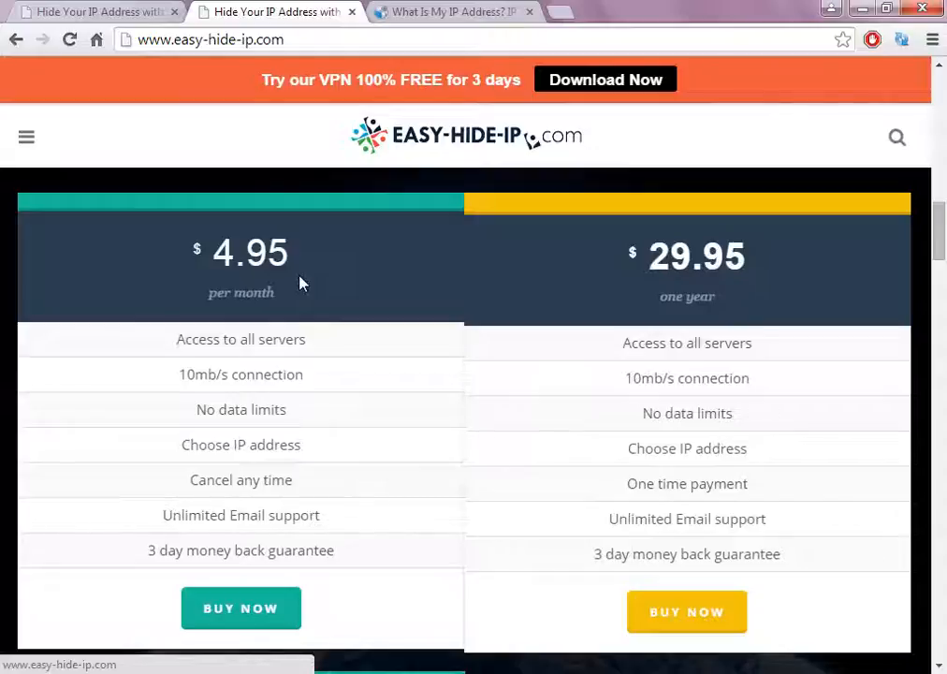
pyautogui.moveTo(405, 600)
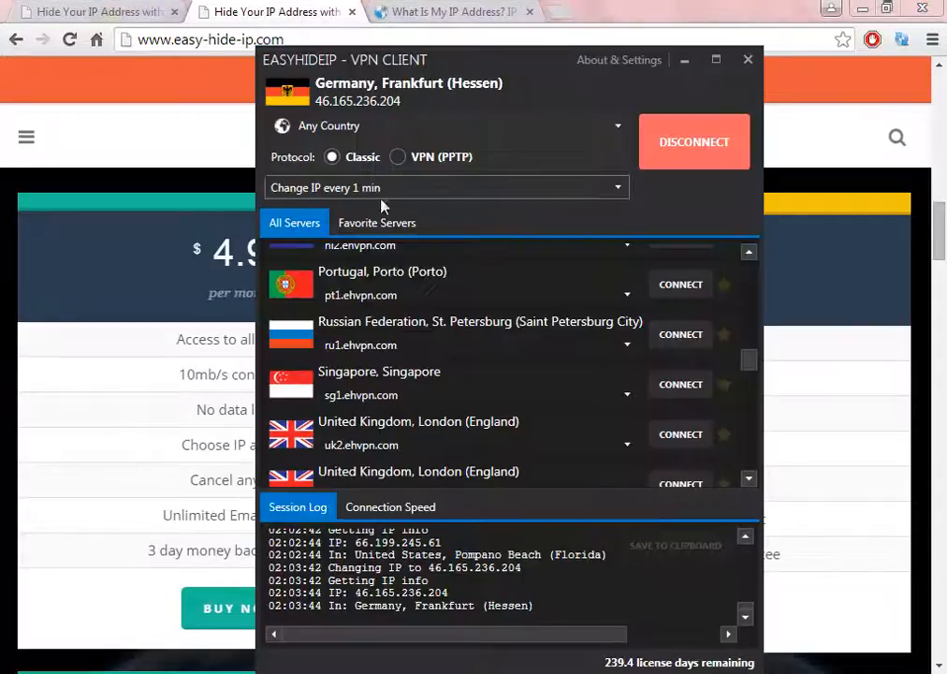
pyautogui.moveTo(410, 191)
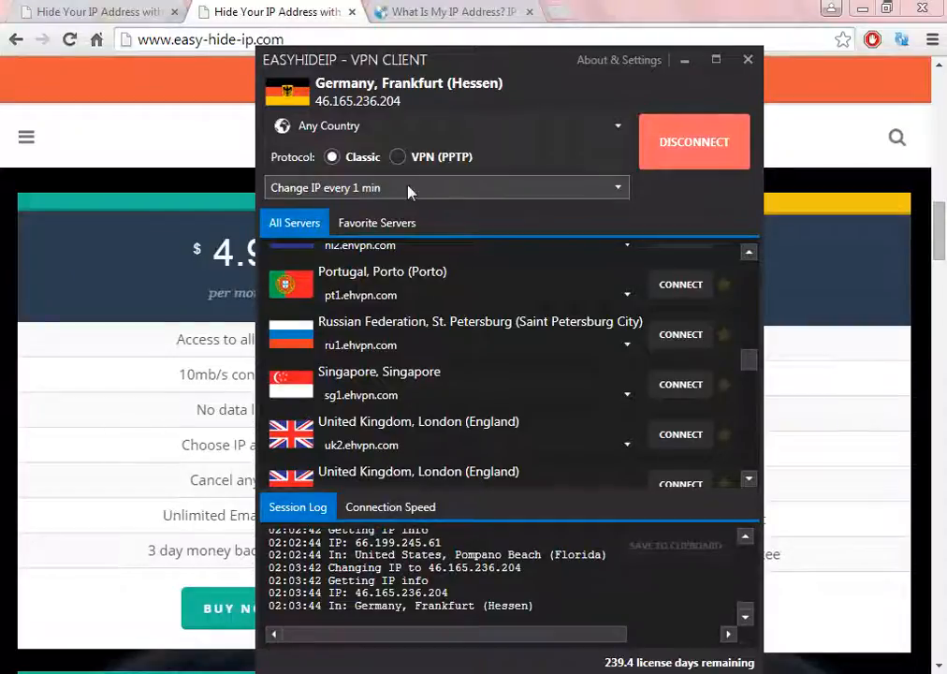
pyautogui.moveTo(379, 191)
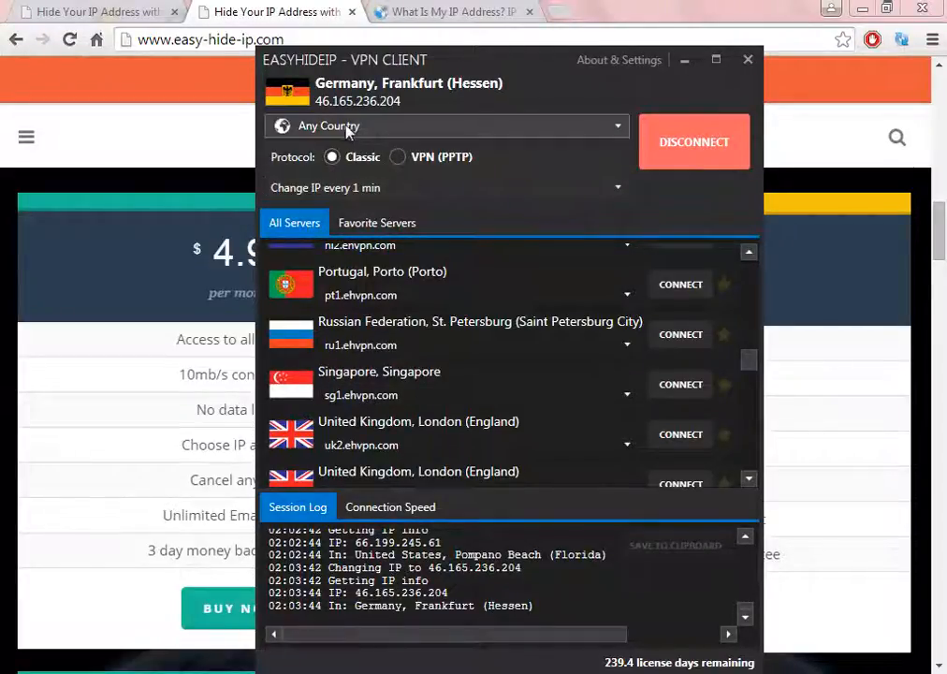
# Step: Keep Any Country as the server country; the IP rotates to Canada, Hamilton
pyautogui.click(446, 126)
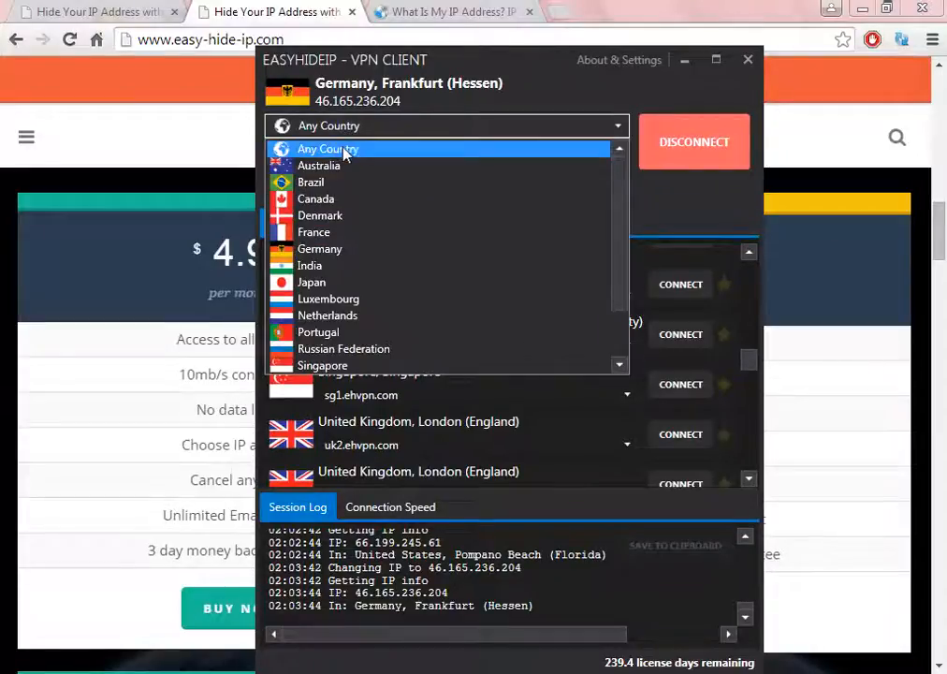
pyautogui.click(327, 149)
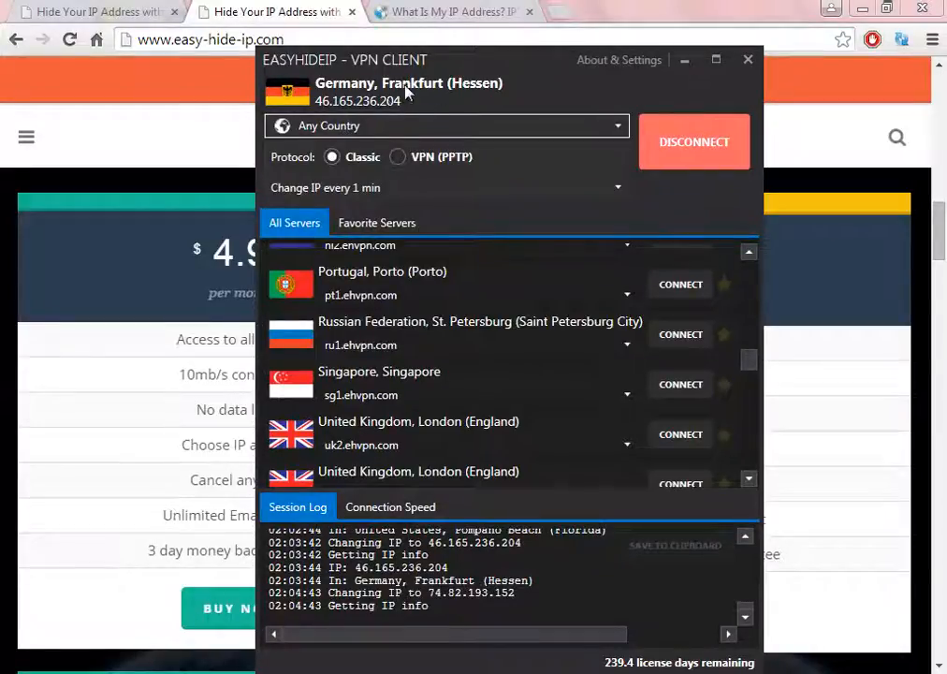
pyautogui.click(445, 12)
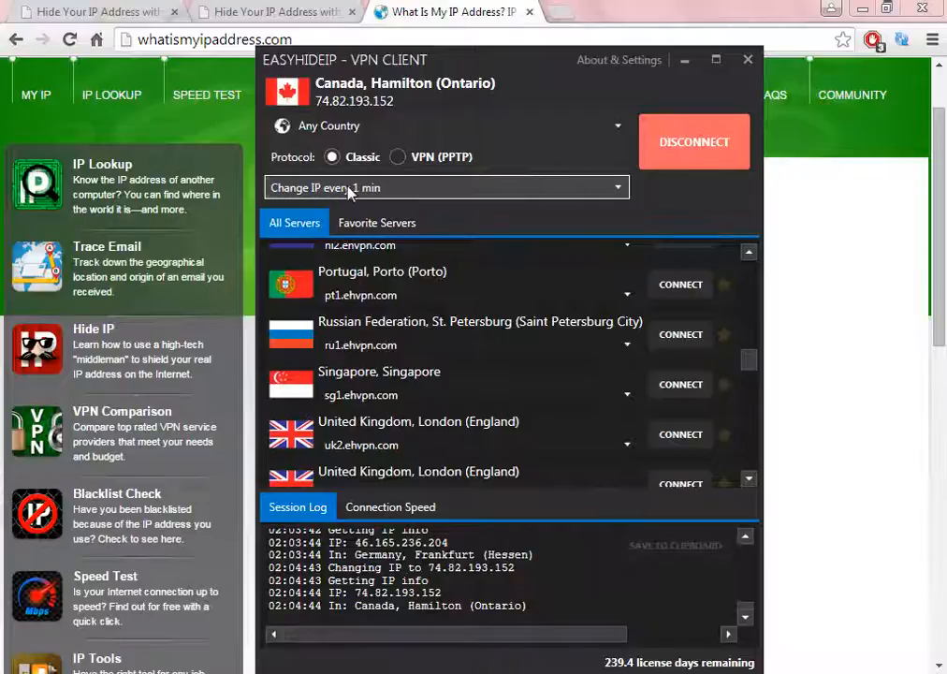
# Step: Set the IP-change interval back to Never change IP
pyautogui.click(445, 187)
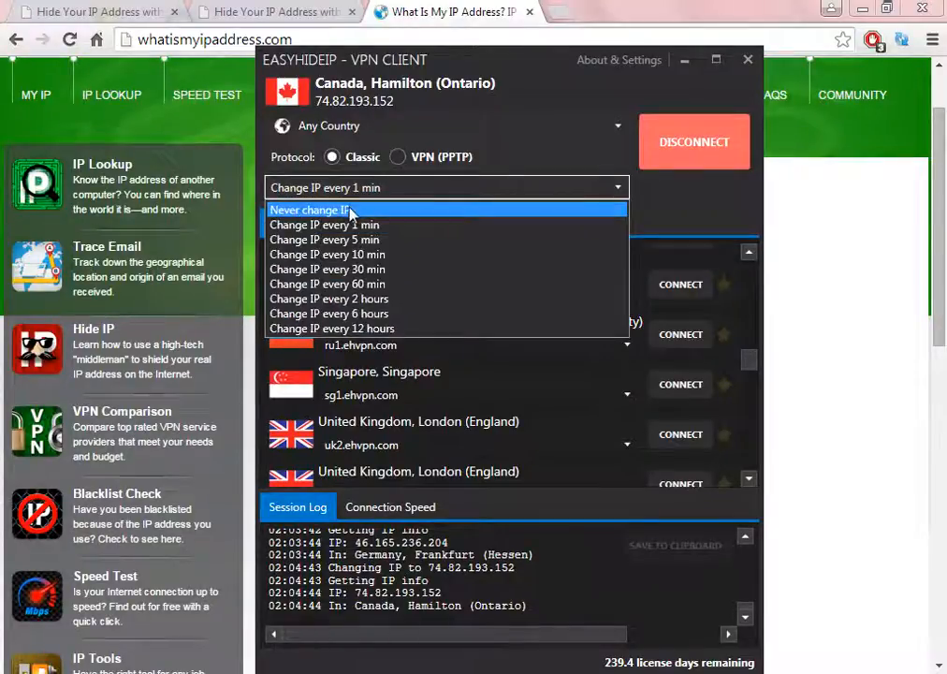
pyautogui.click(309, 209)
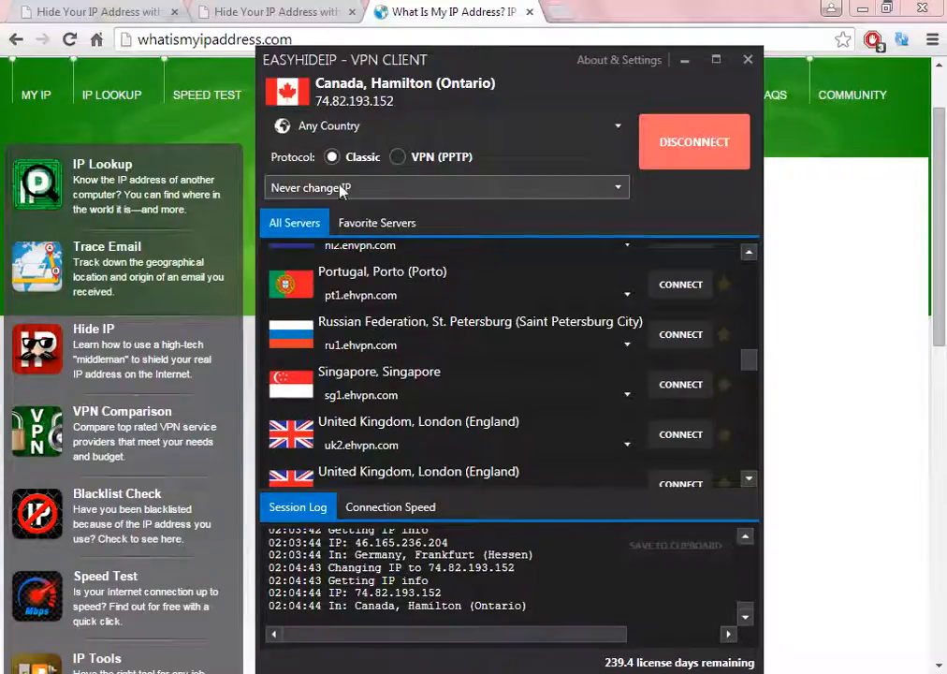
pyautogui.click(445, 187)
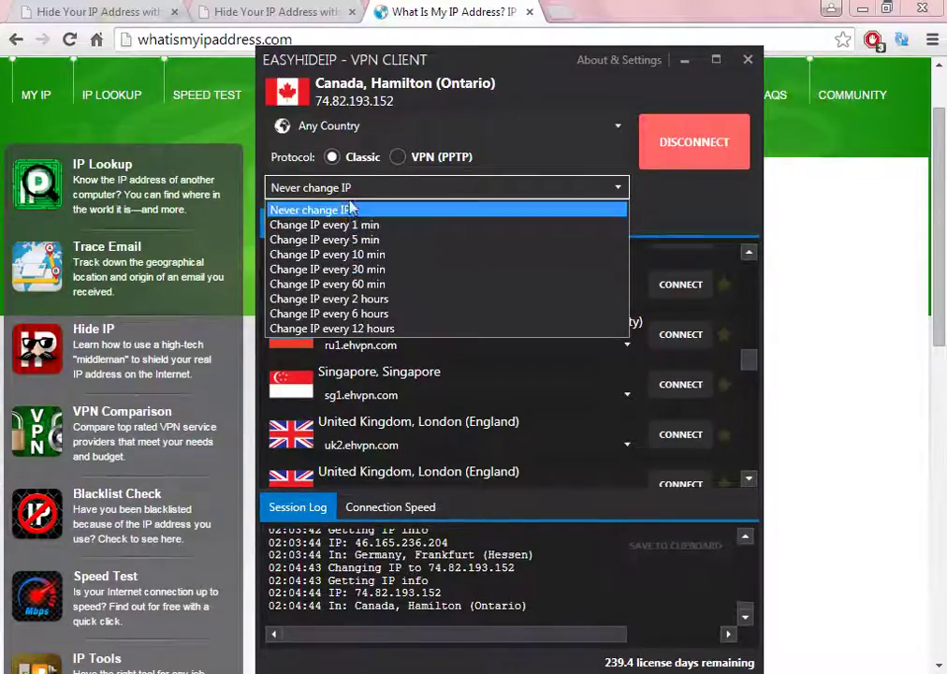
pyautogui.click(310, 208)
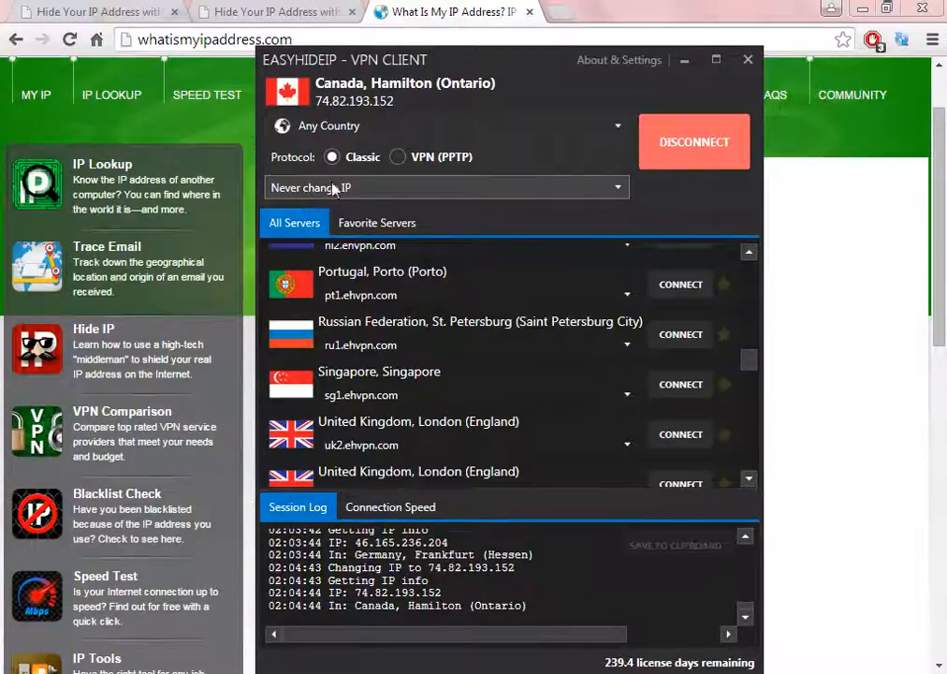
# Step: Connect to the Singapore, Singapore server from the server list
pyautogui.scroll(-3)
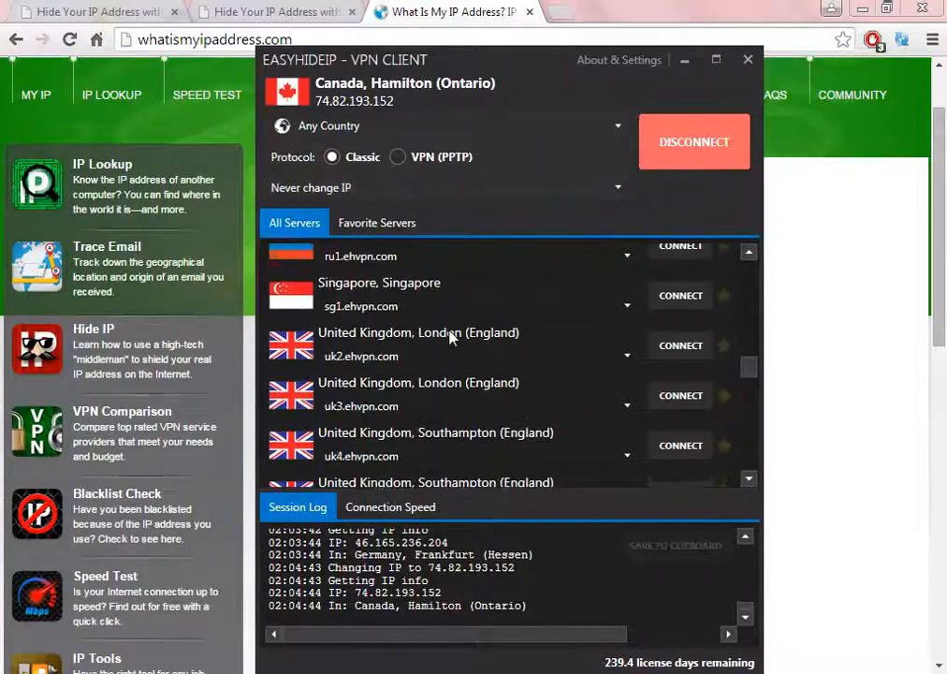
pyautogui.click(680, 340)
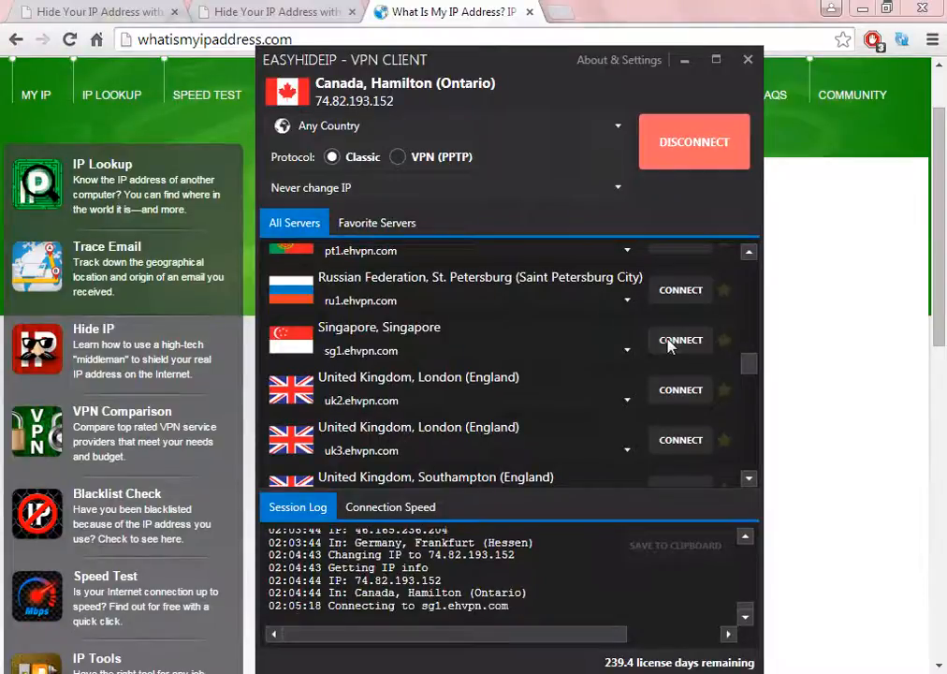
pyautogui.click(680, 340)
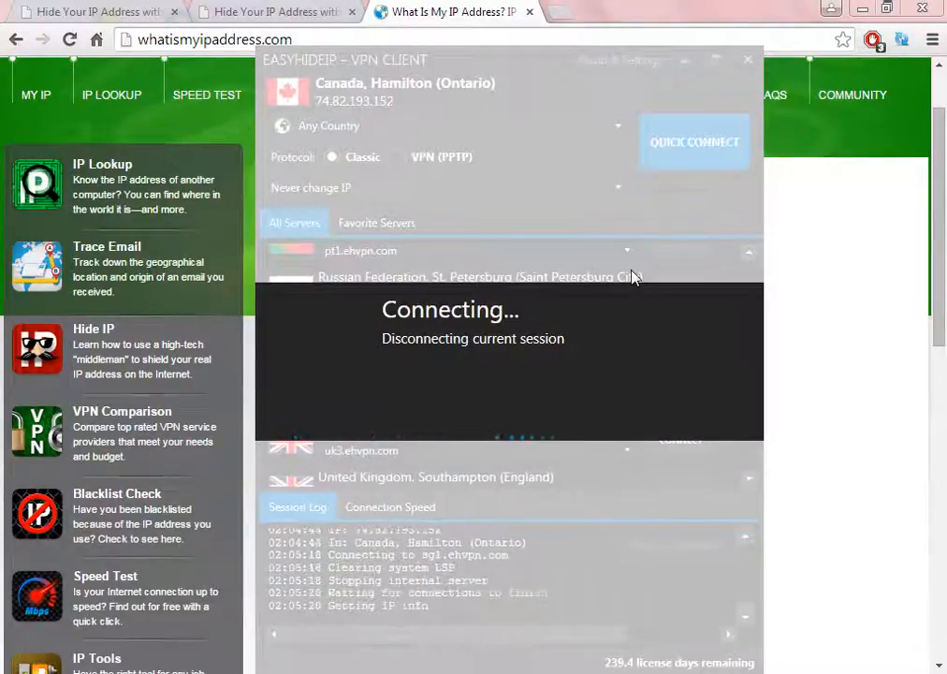